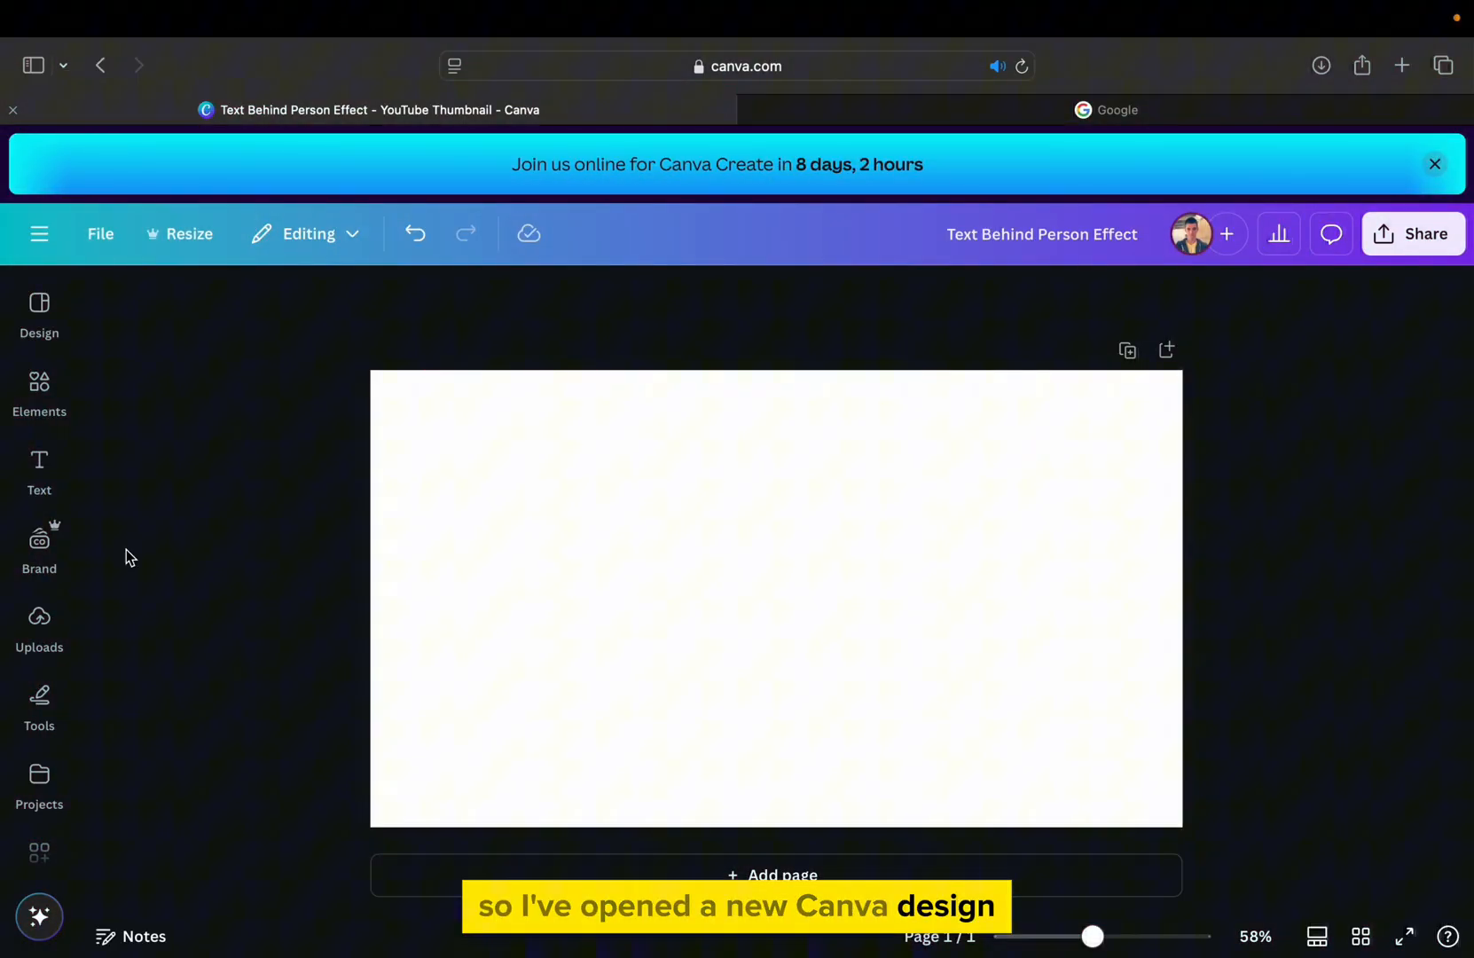
# - Add the hooded-person snowy road photo from Uploads and stretch it to fill the page
pyautogui.click(39, 625)
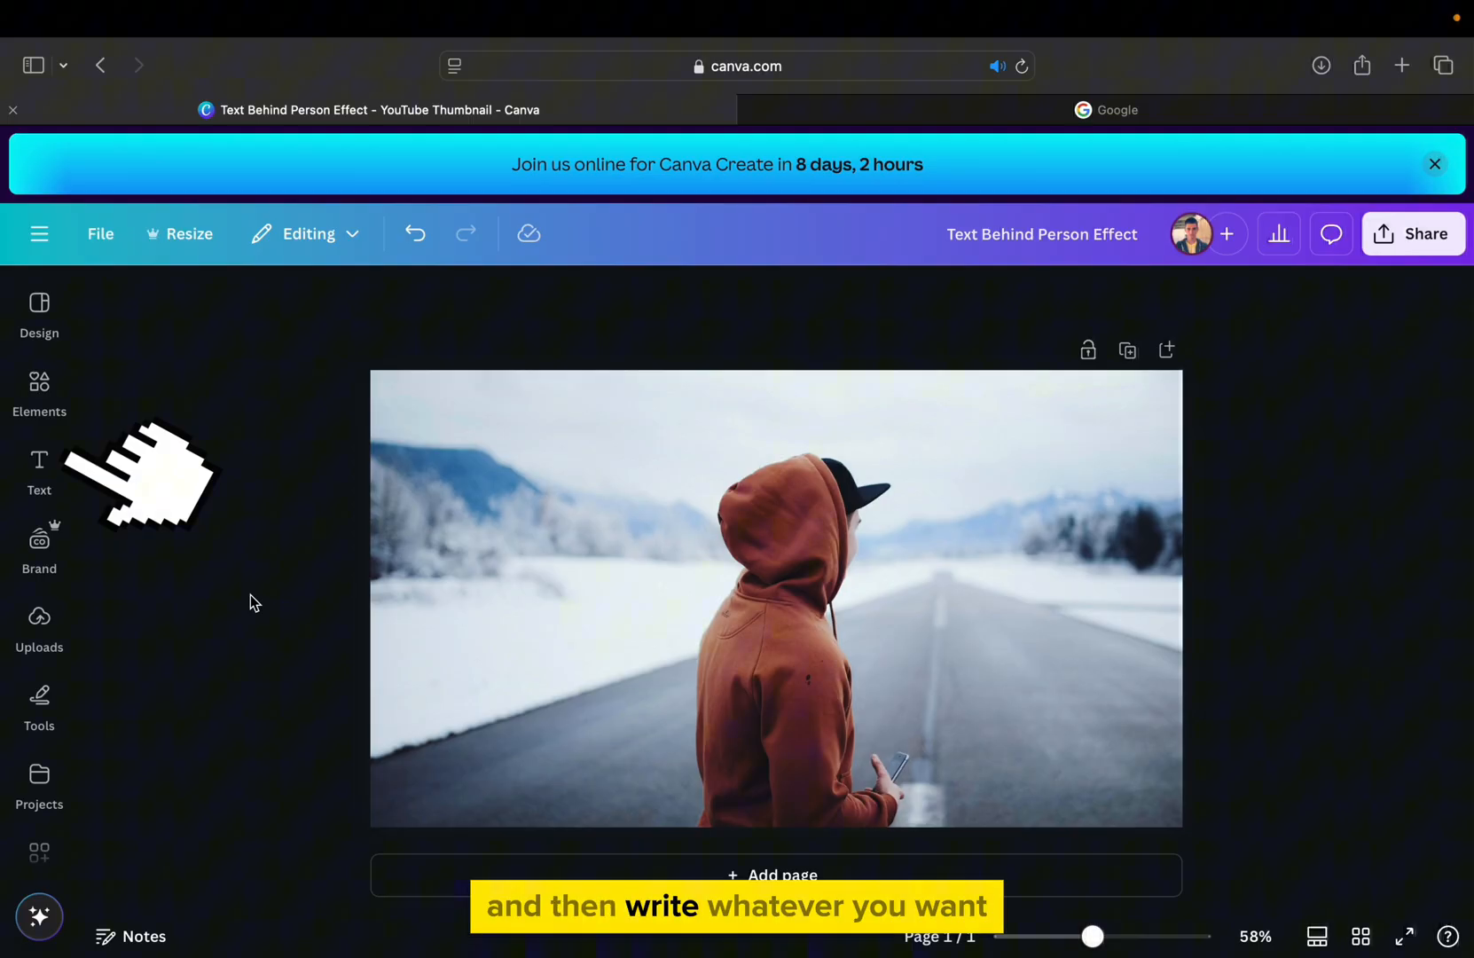
# - Add a new text box reading WINTER in large bold white over the photo
pyautogui.click(39, 470)
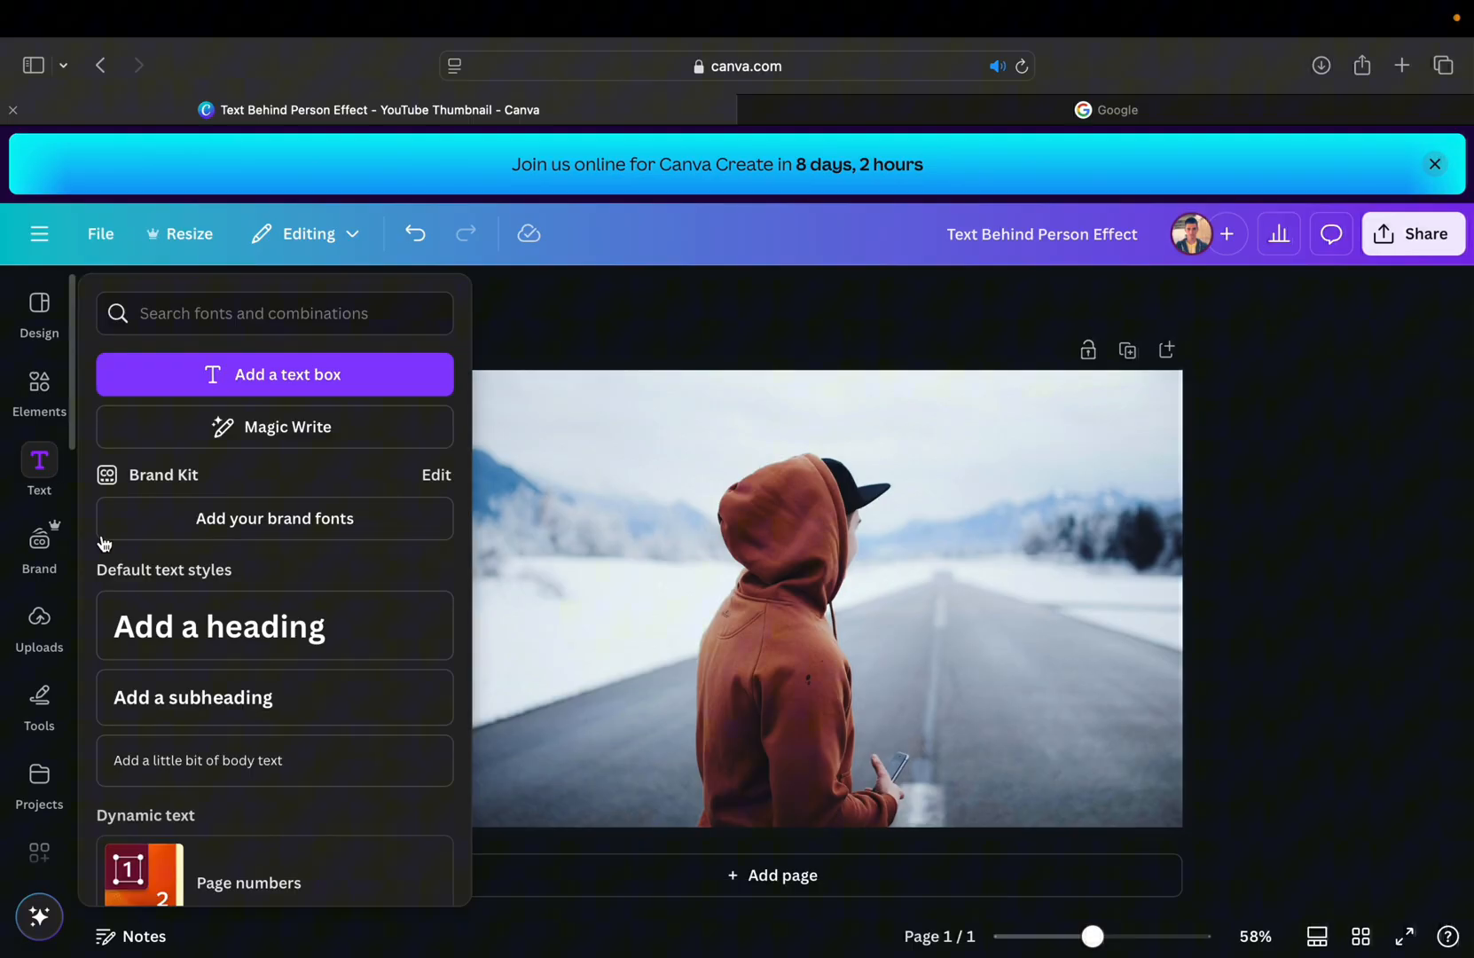
pyautogui.click(273, 374)
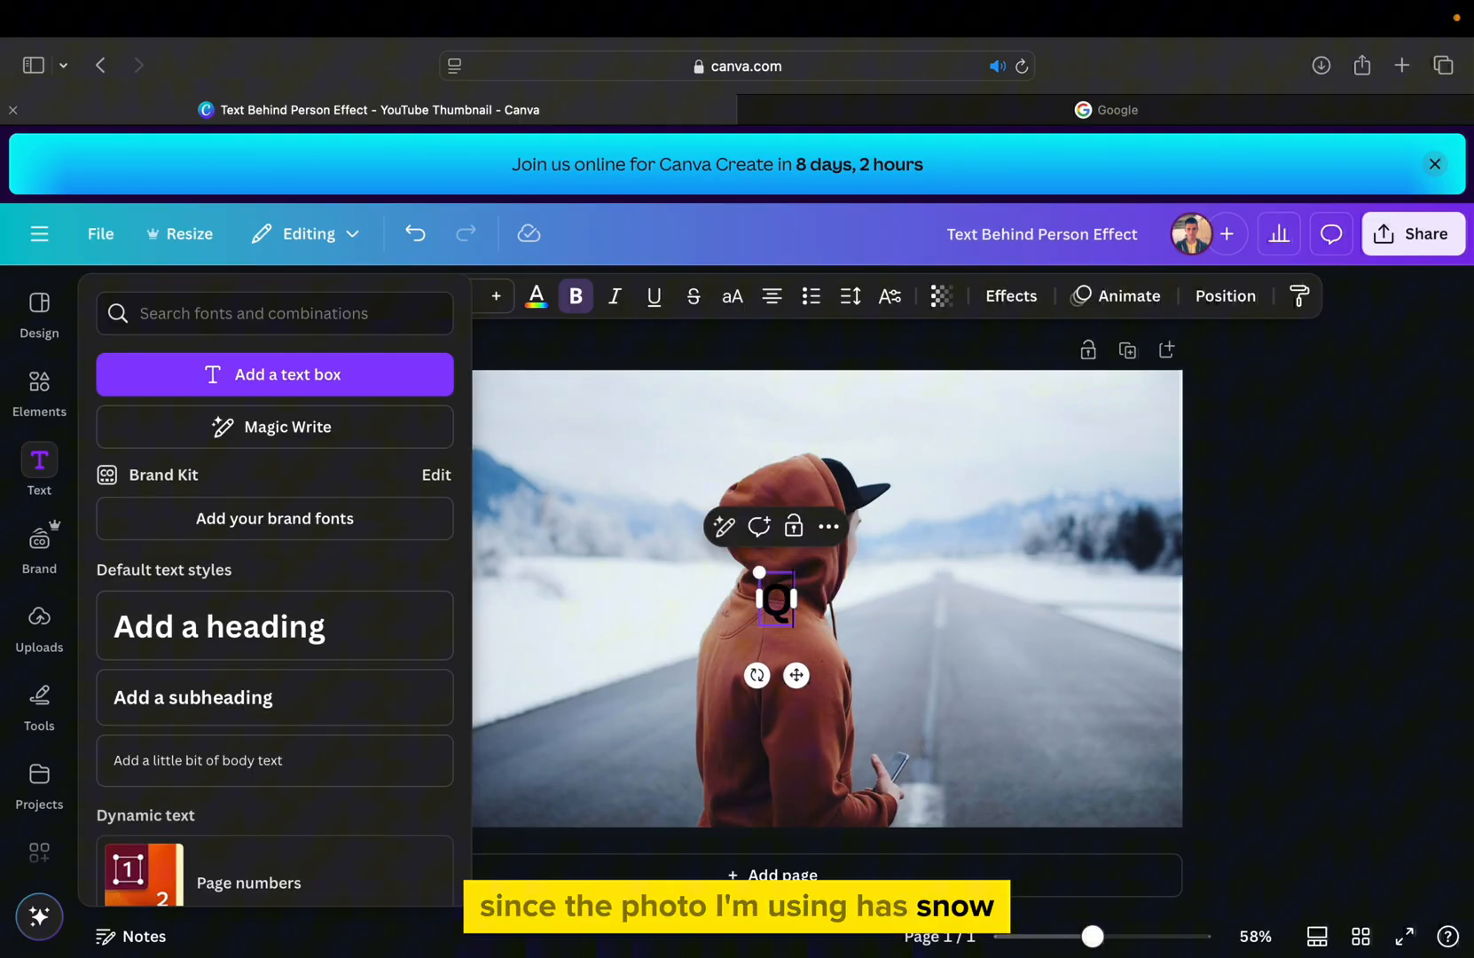
pyautogui.write('WINTER')
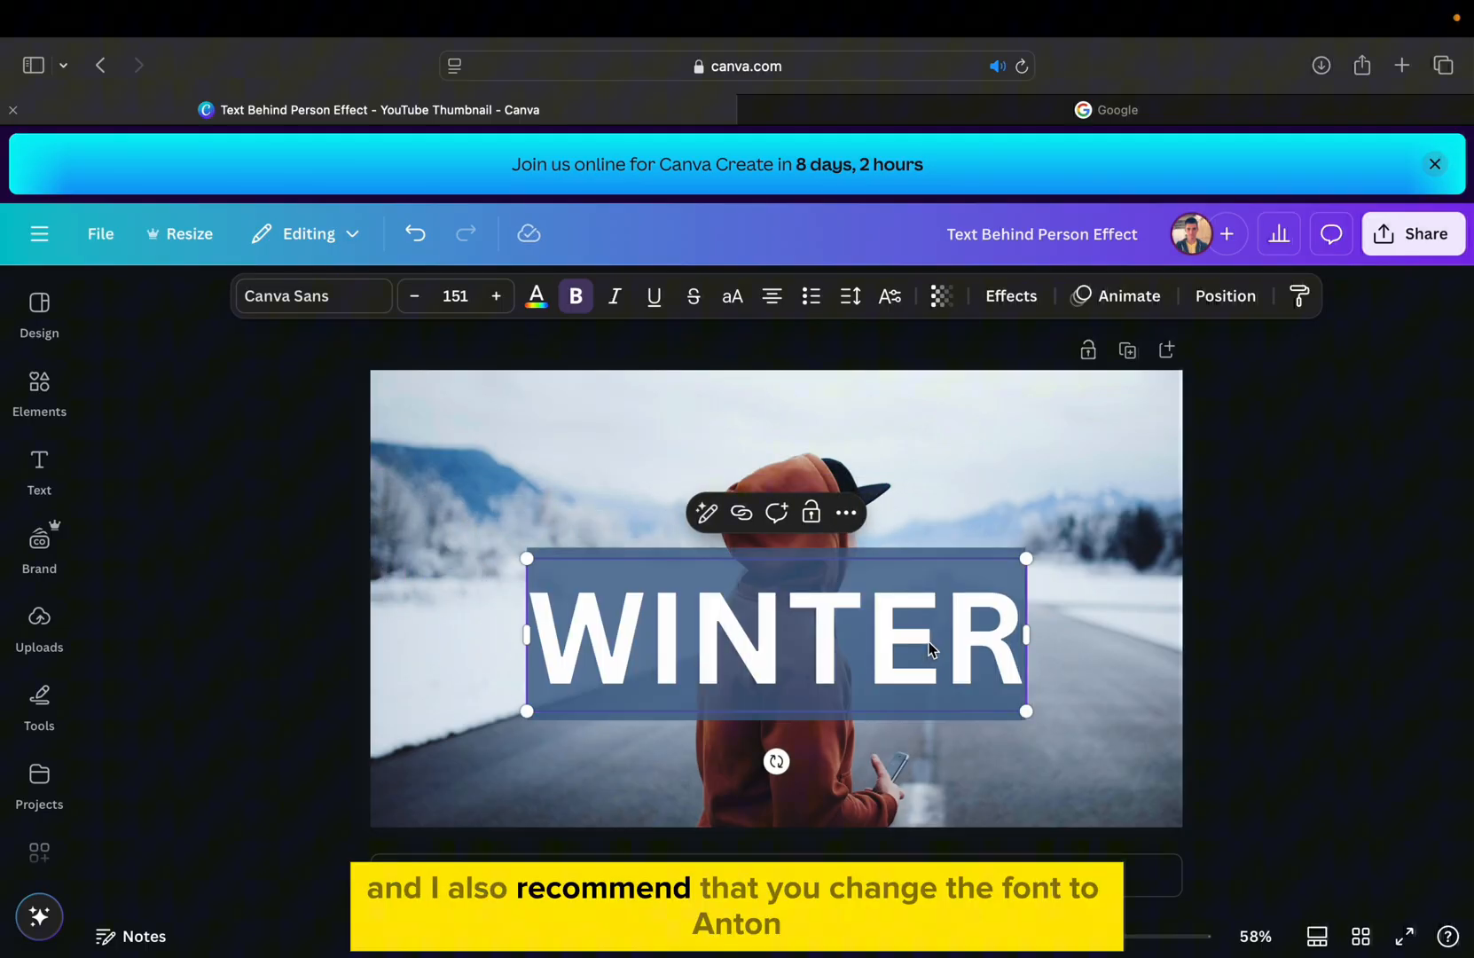
# - Set the WINTER text to the Anton font and enlarge it to span the photo's width
pyautogui.click(312, 295)
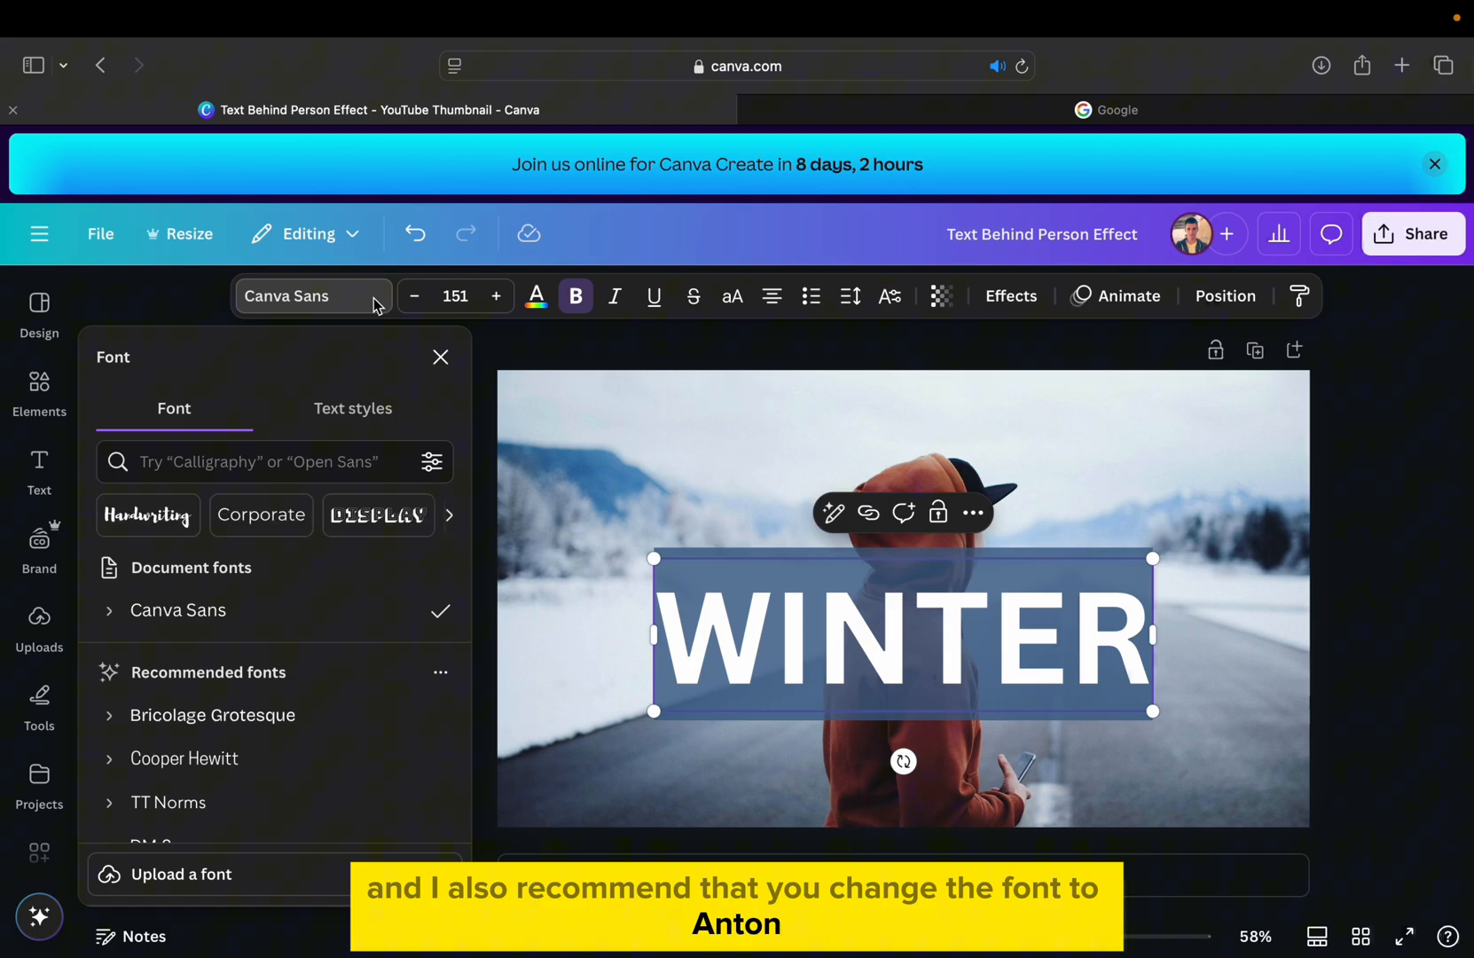
pyautogui.write('anton')
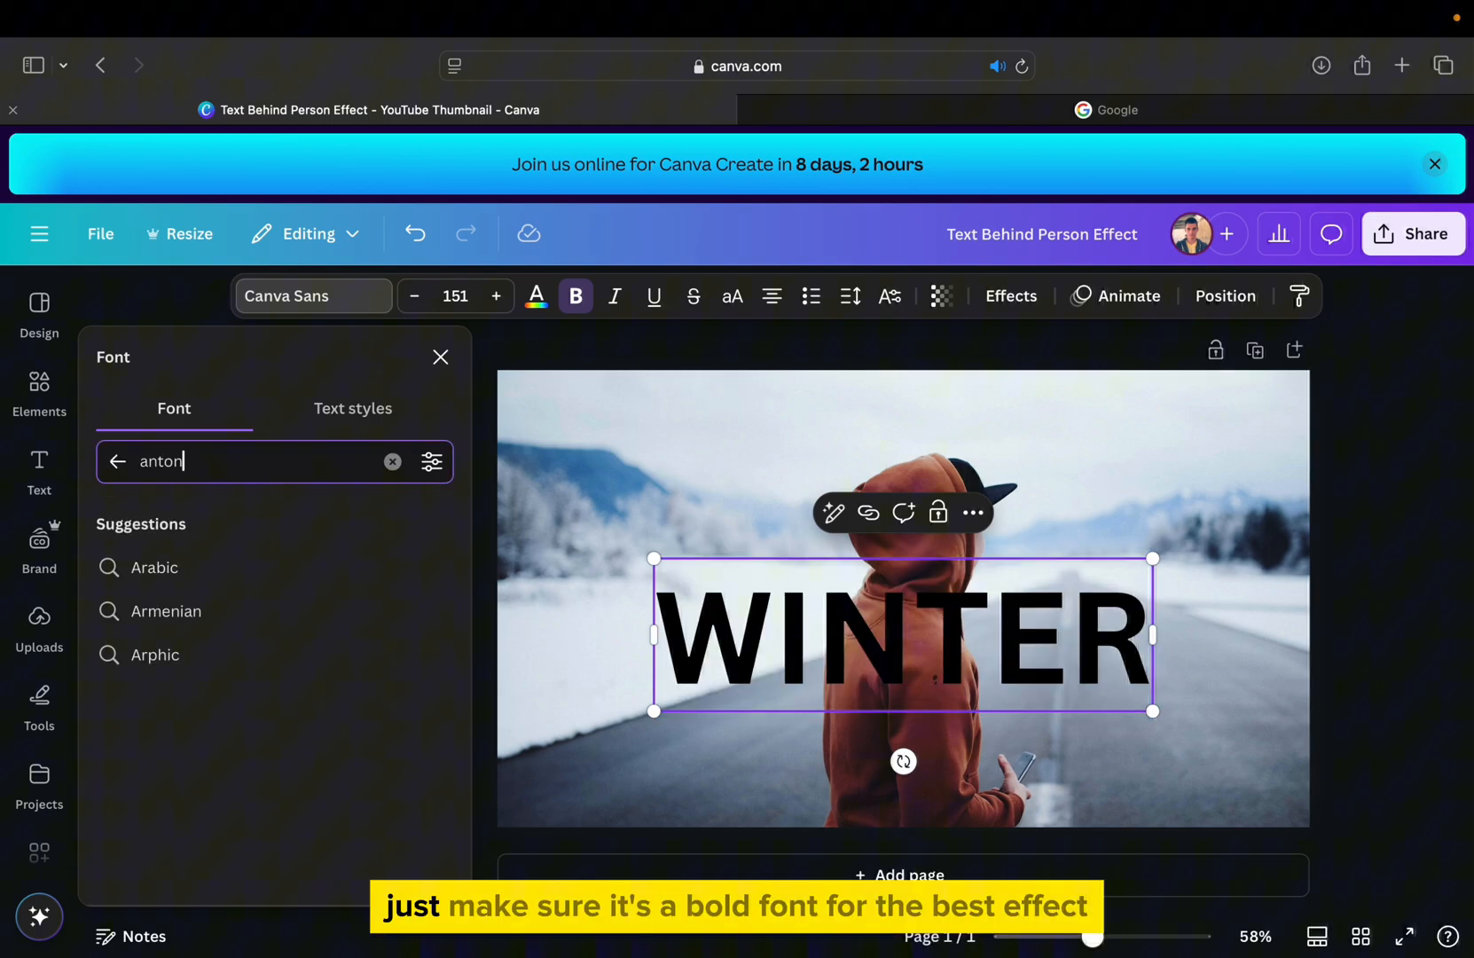
pyautogui.click(151, 564)
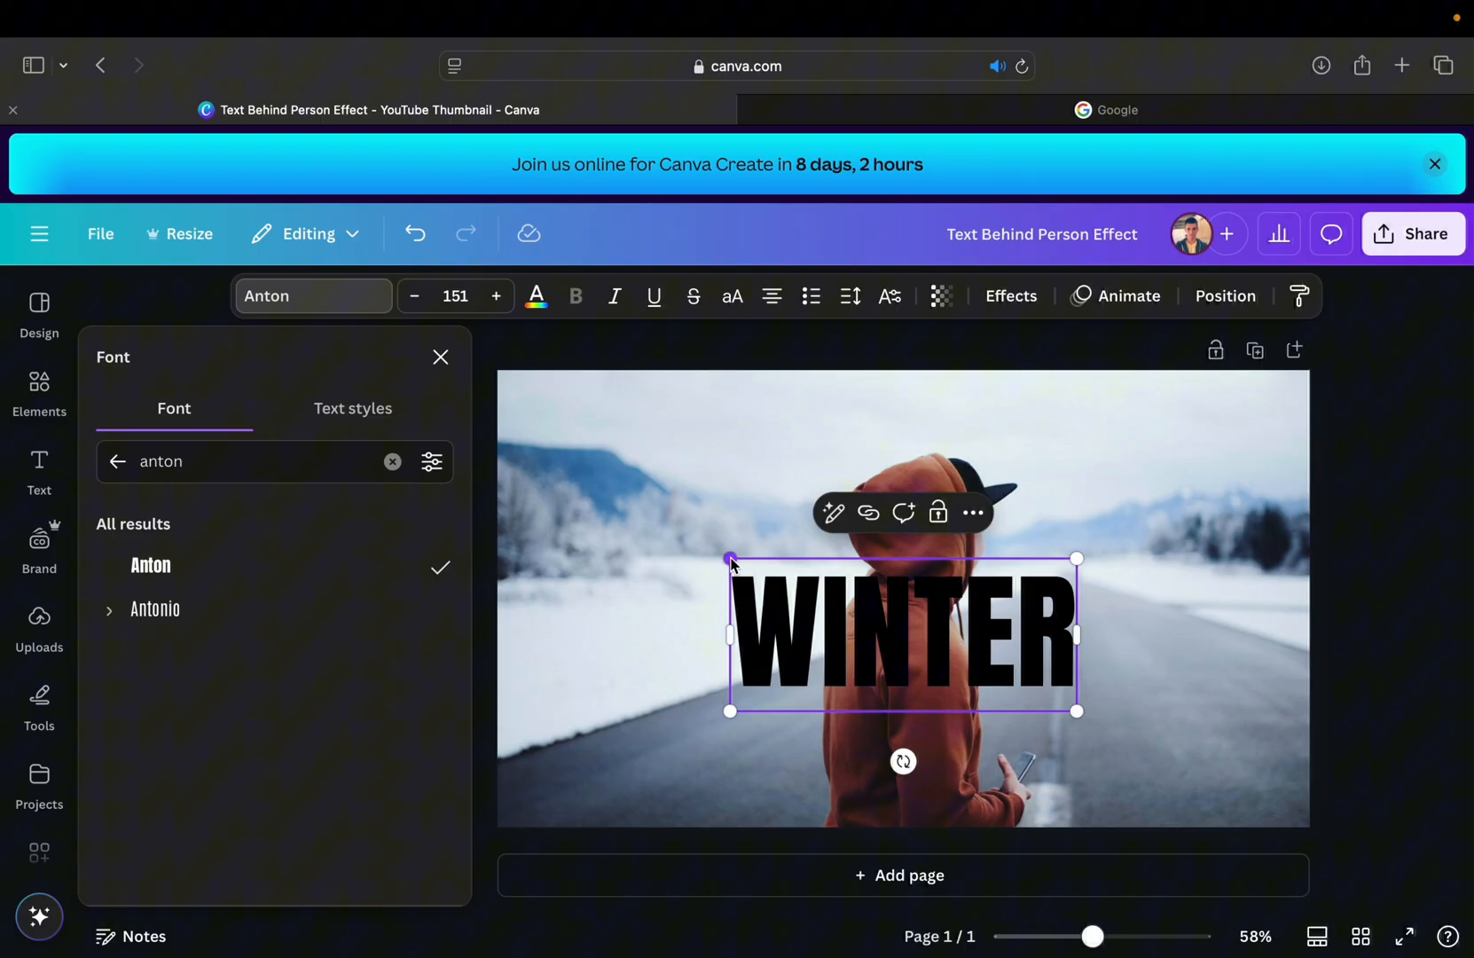
pyautogui.moveTo(1077, 711); pyautogui.dragTo(1178, 755)
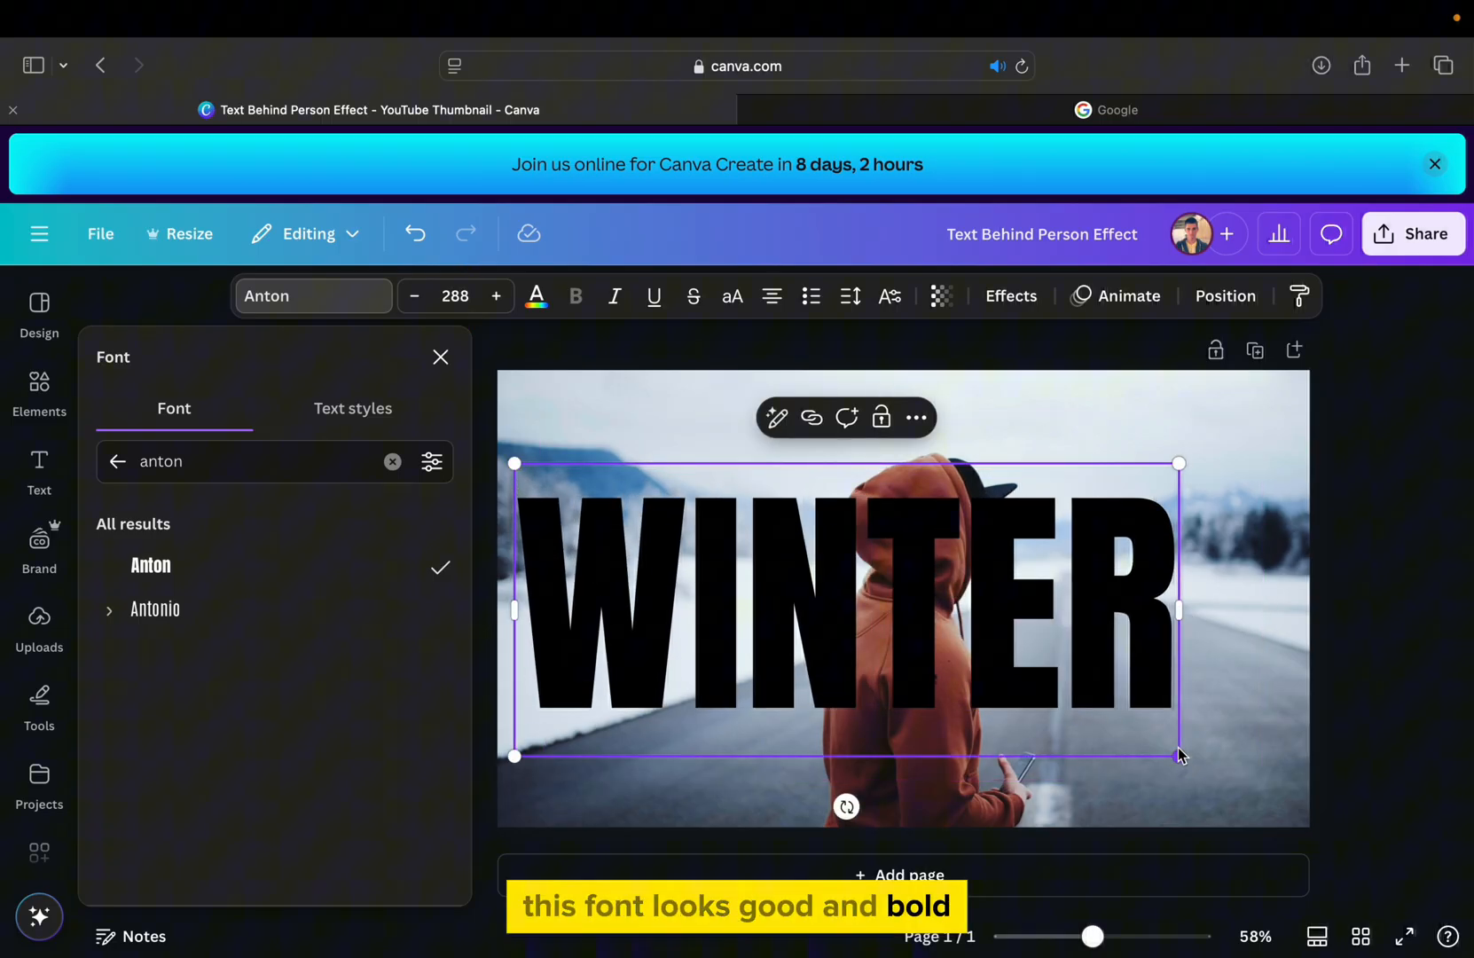
pyautogui.click(440, 357)
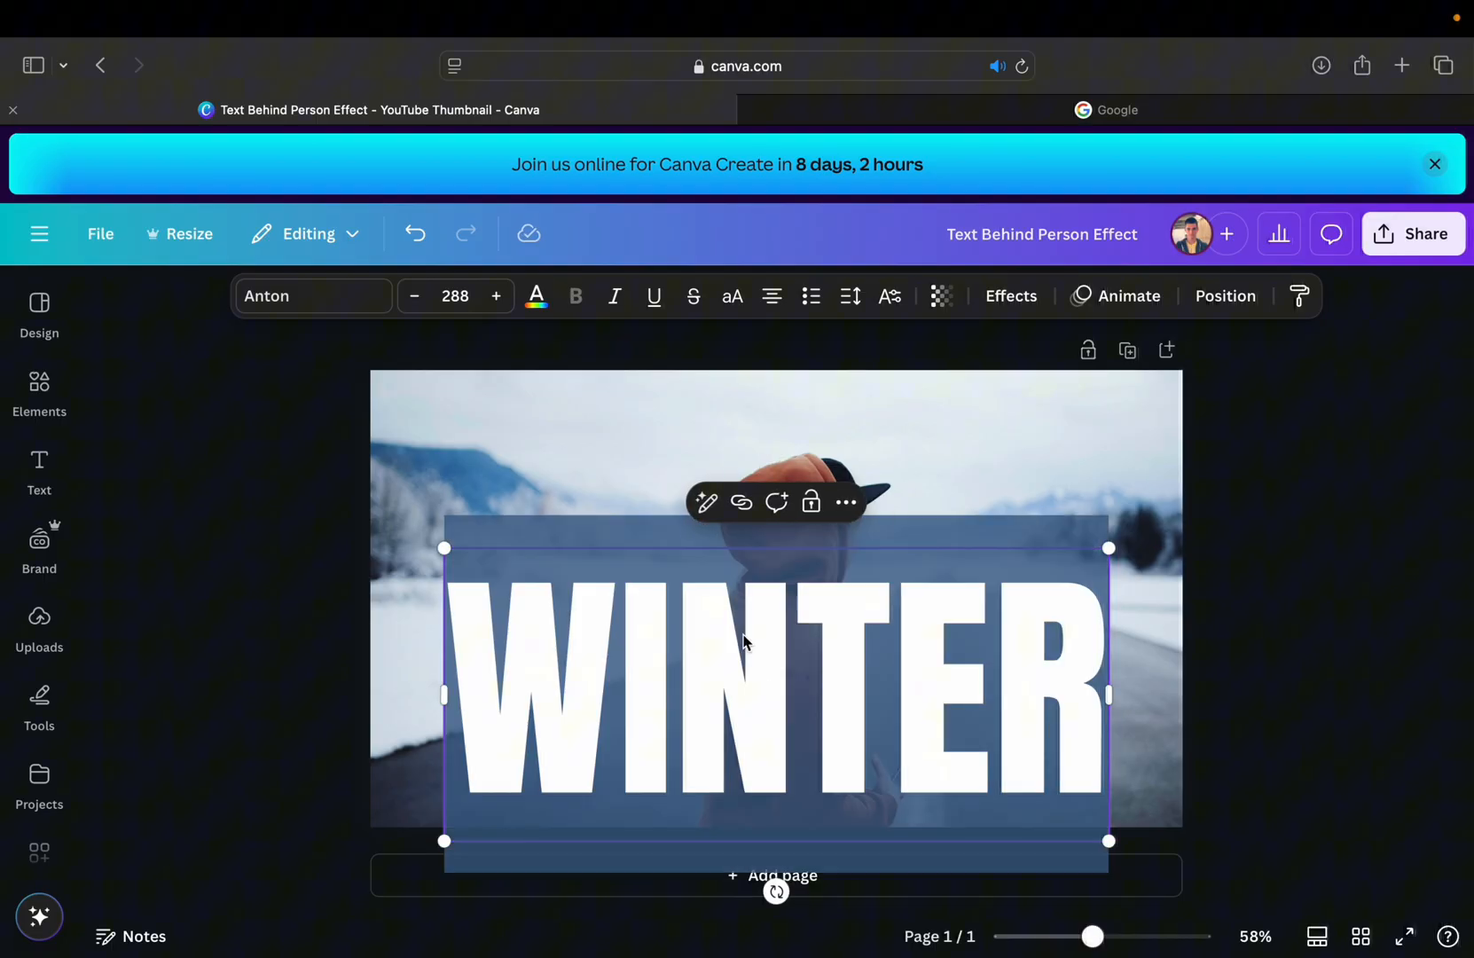
# - Duplicate the WINTER text so a copy sits exactly over the original
pyautogui.click(535, 294)
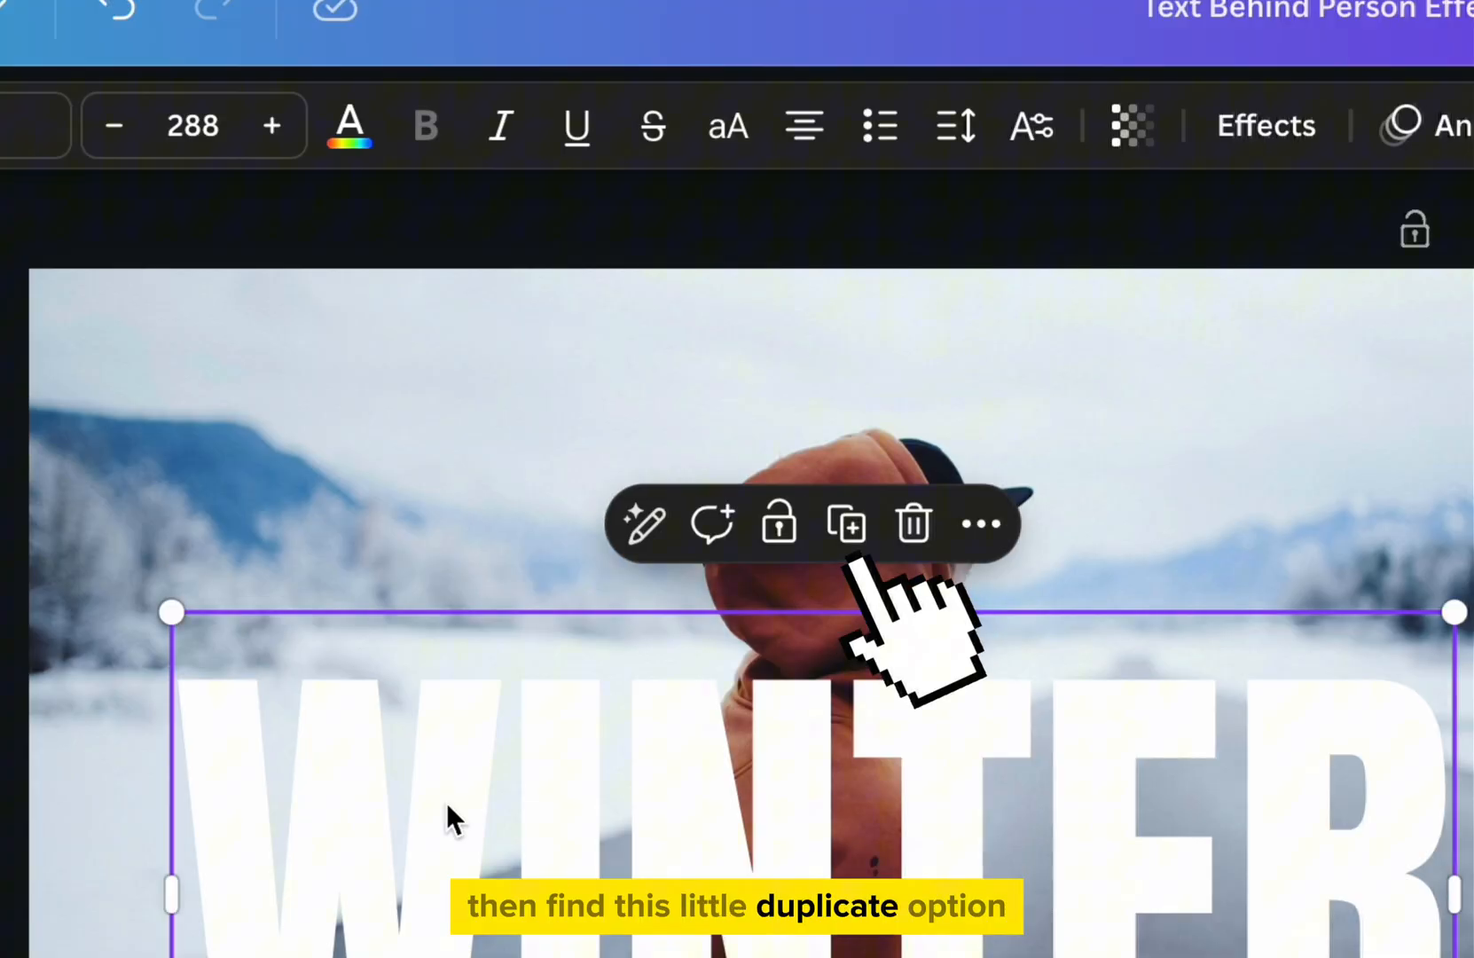
pyautogui.click(845, 523)
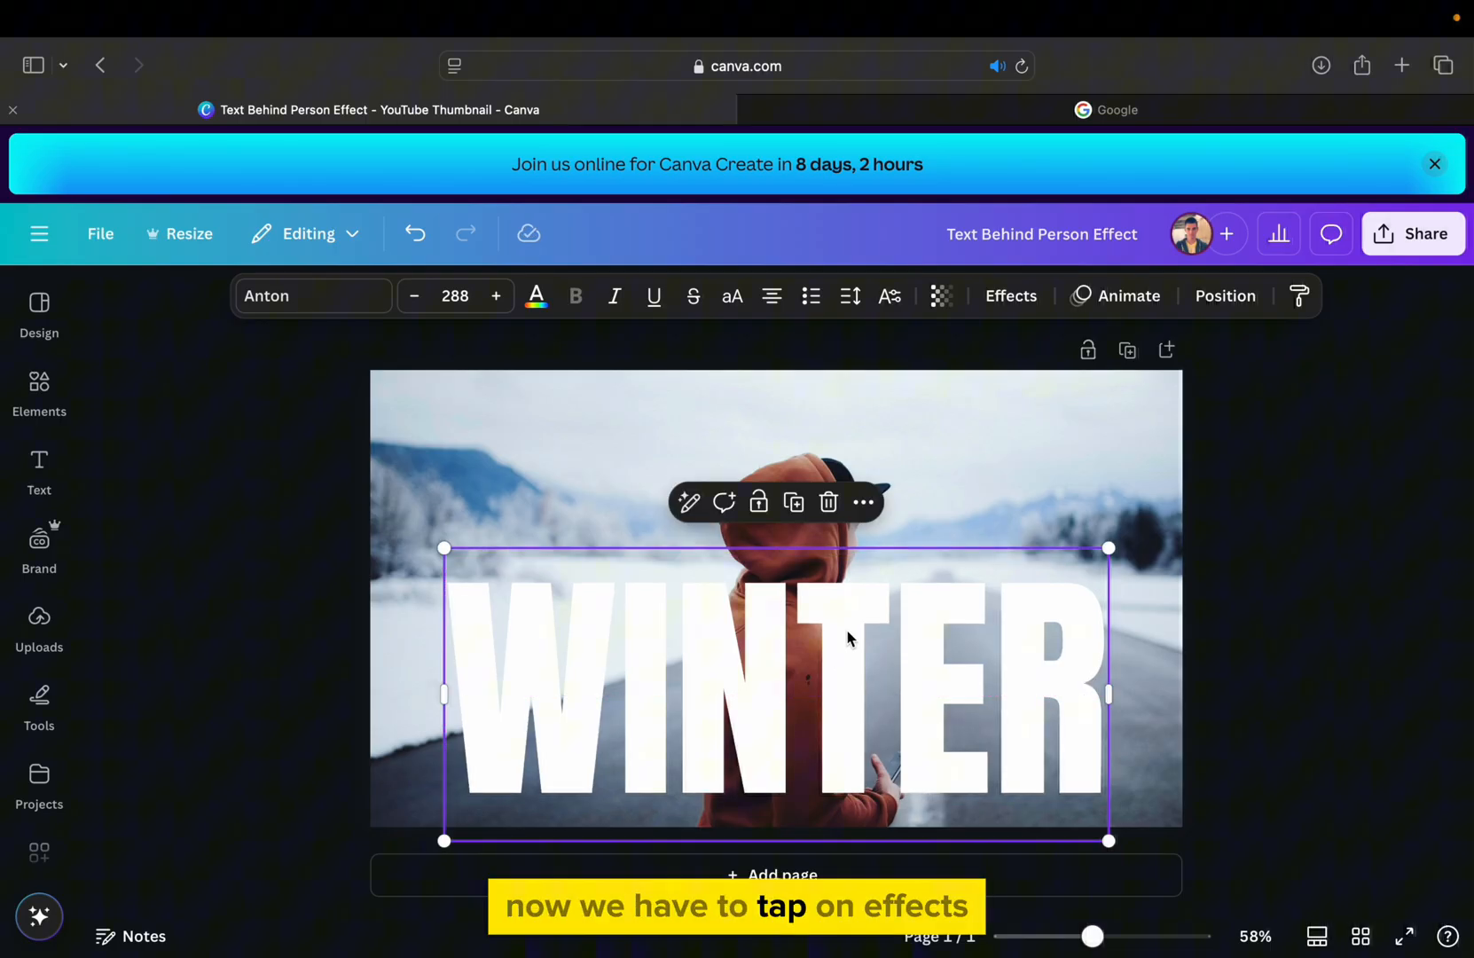
# - Apply the Hollow text effect with thickness 5 to the duplicated WINTER text
pyautogui.click(1011, 295)
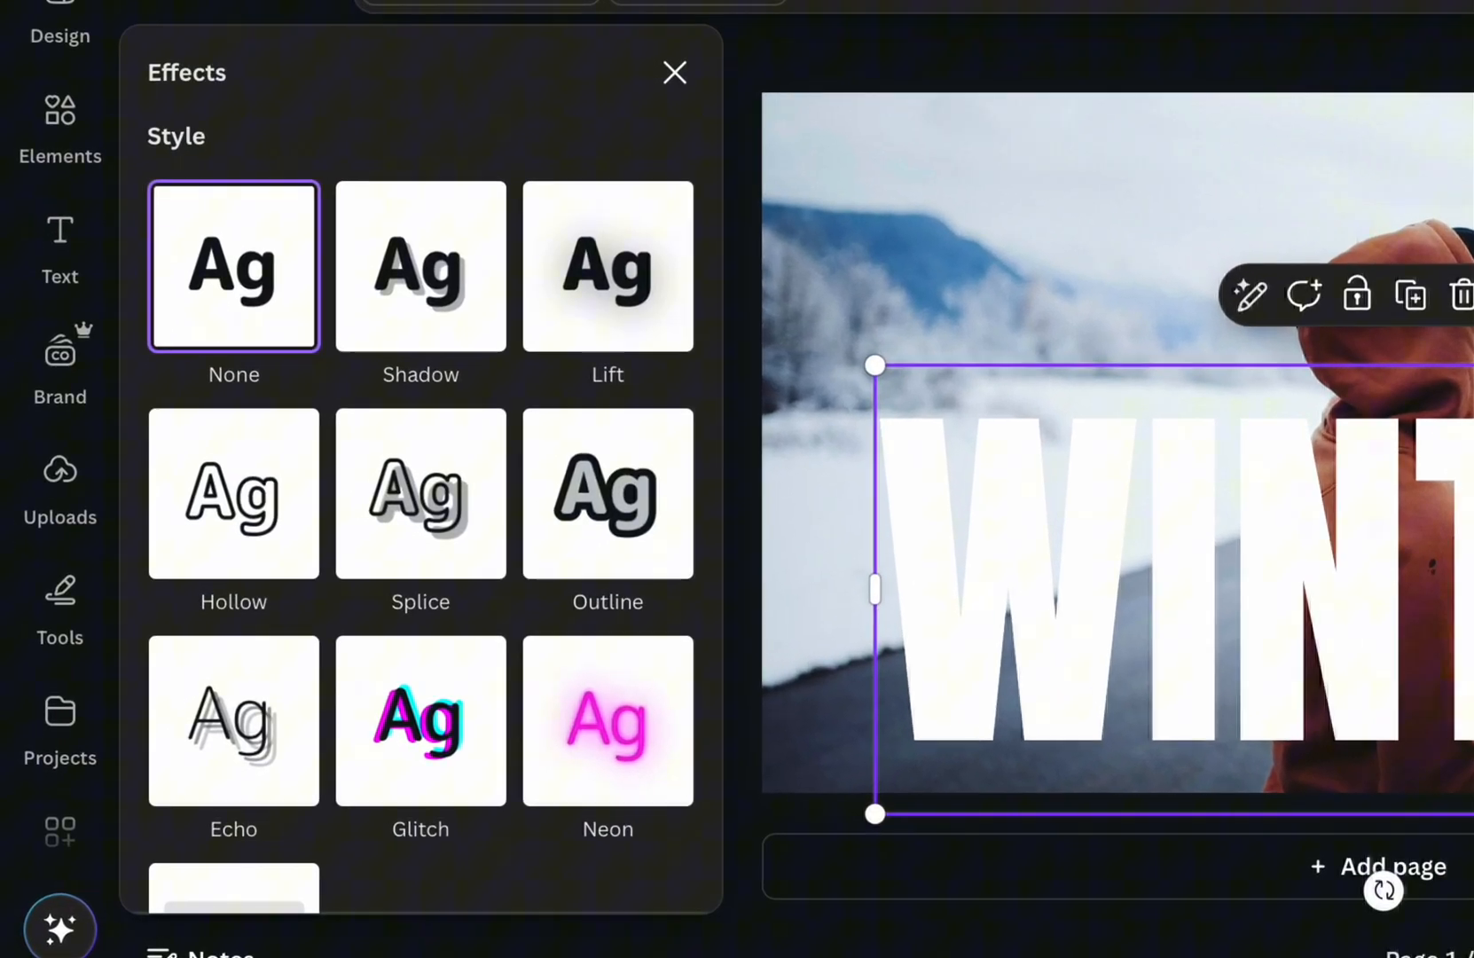
pyautogui.click(232, 493)
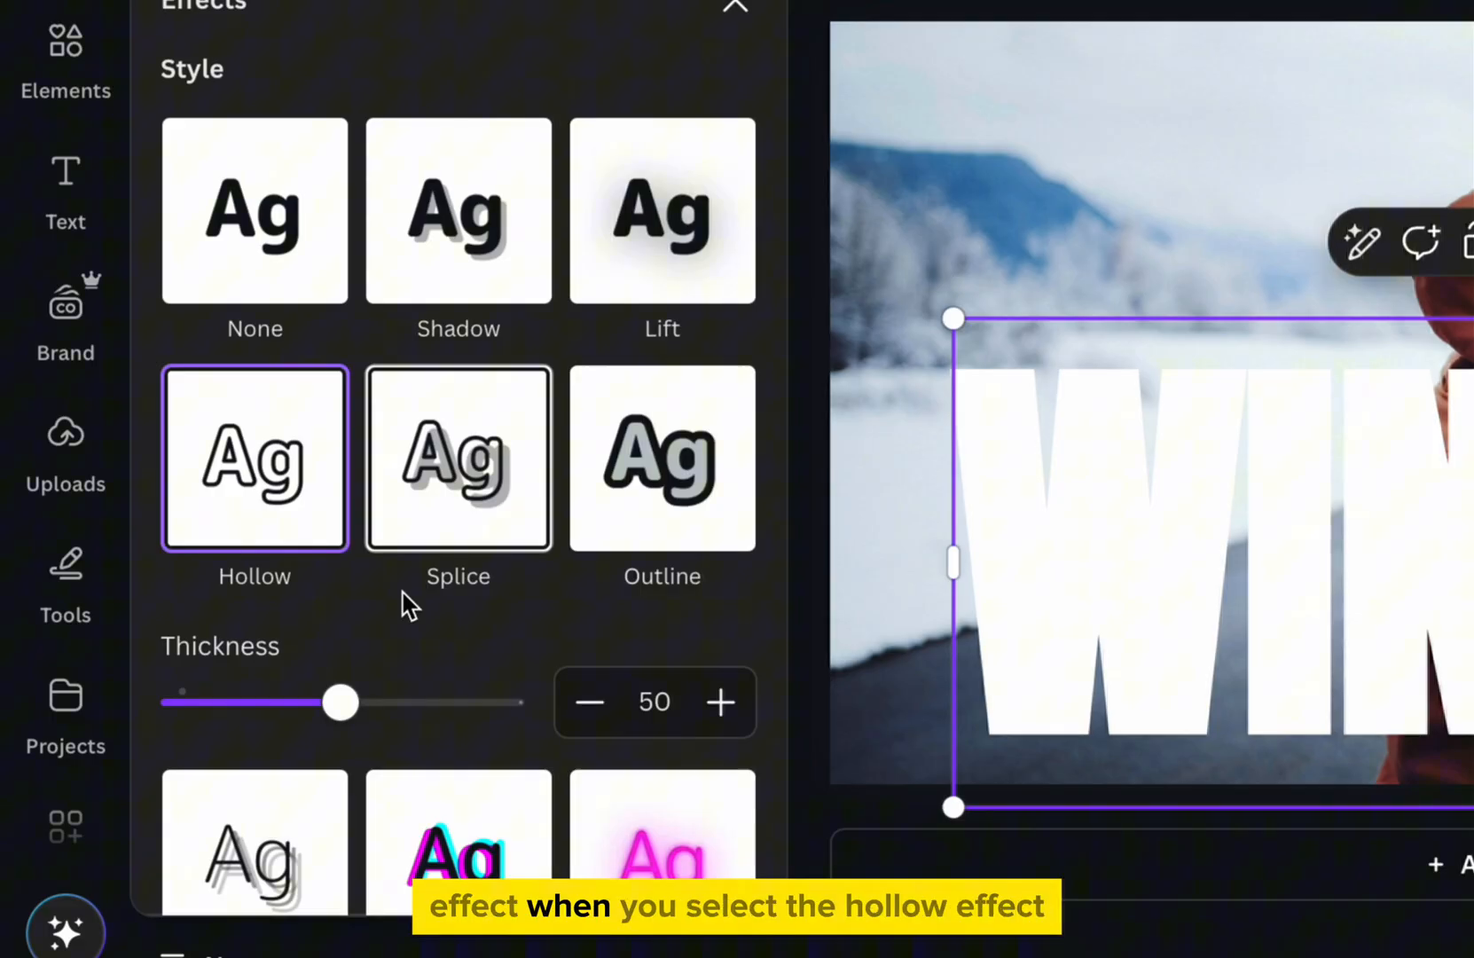
pyautogui.click(653, 703)
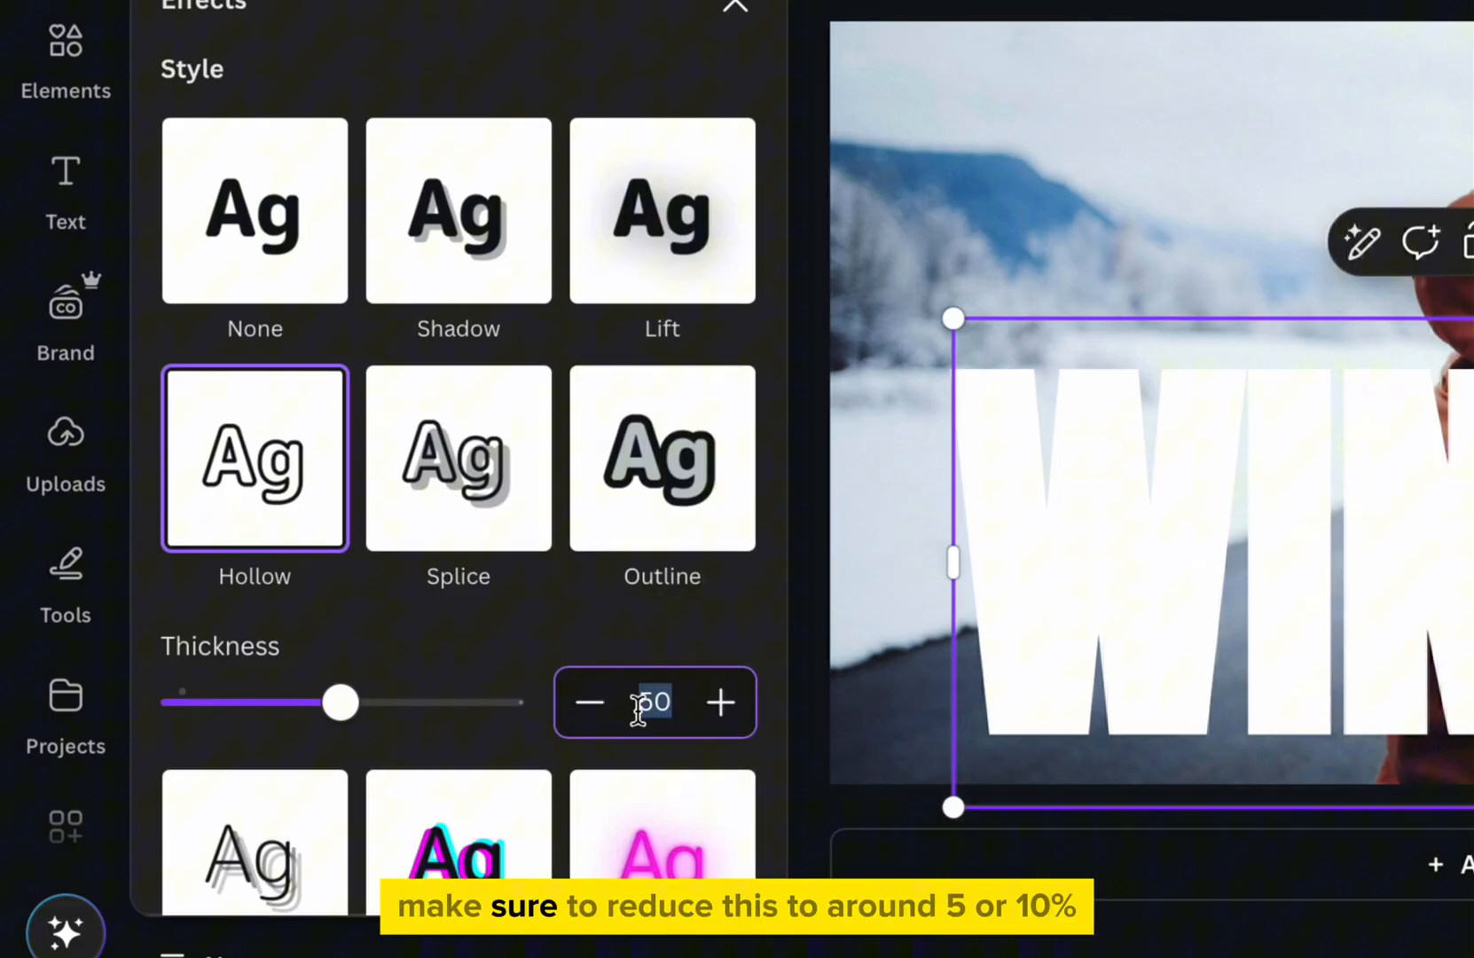
pyautogui.write('5')
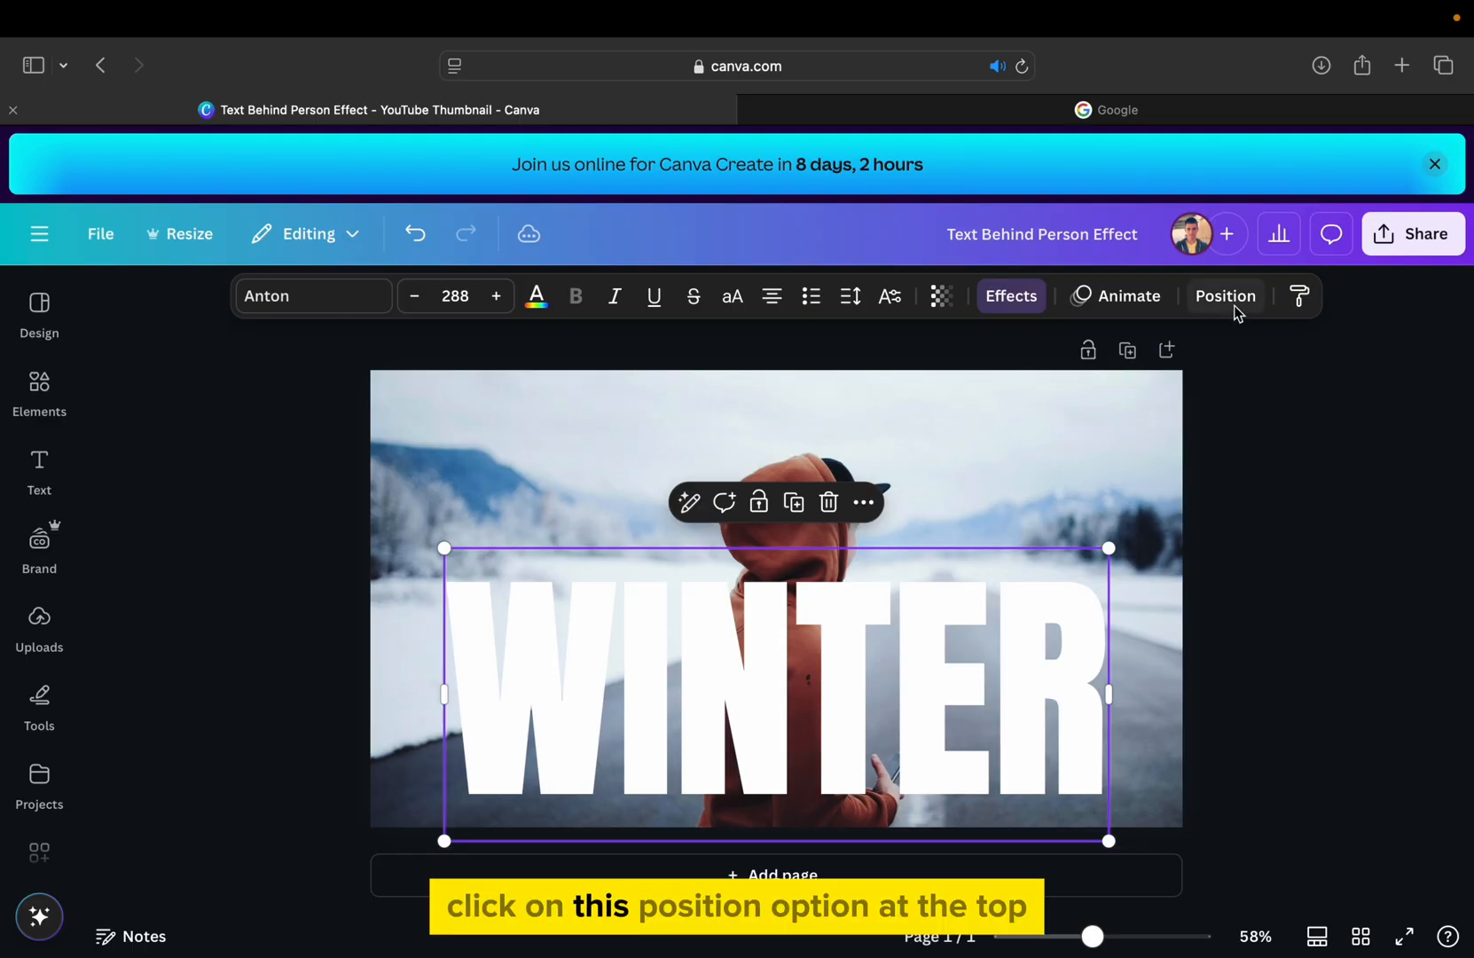
# - In Position > Layers, duplicate the photo and move the copy between the hollow and solid WINTER layers
pyautogui.click(1224, 296)
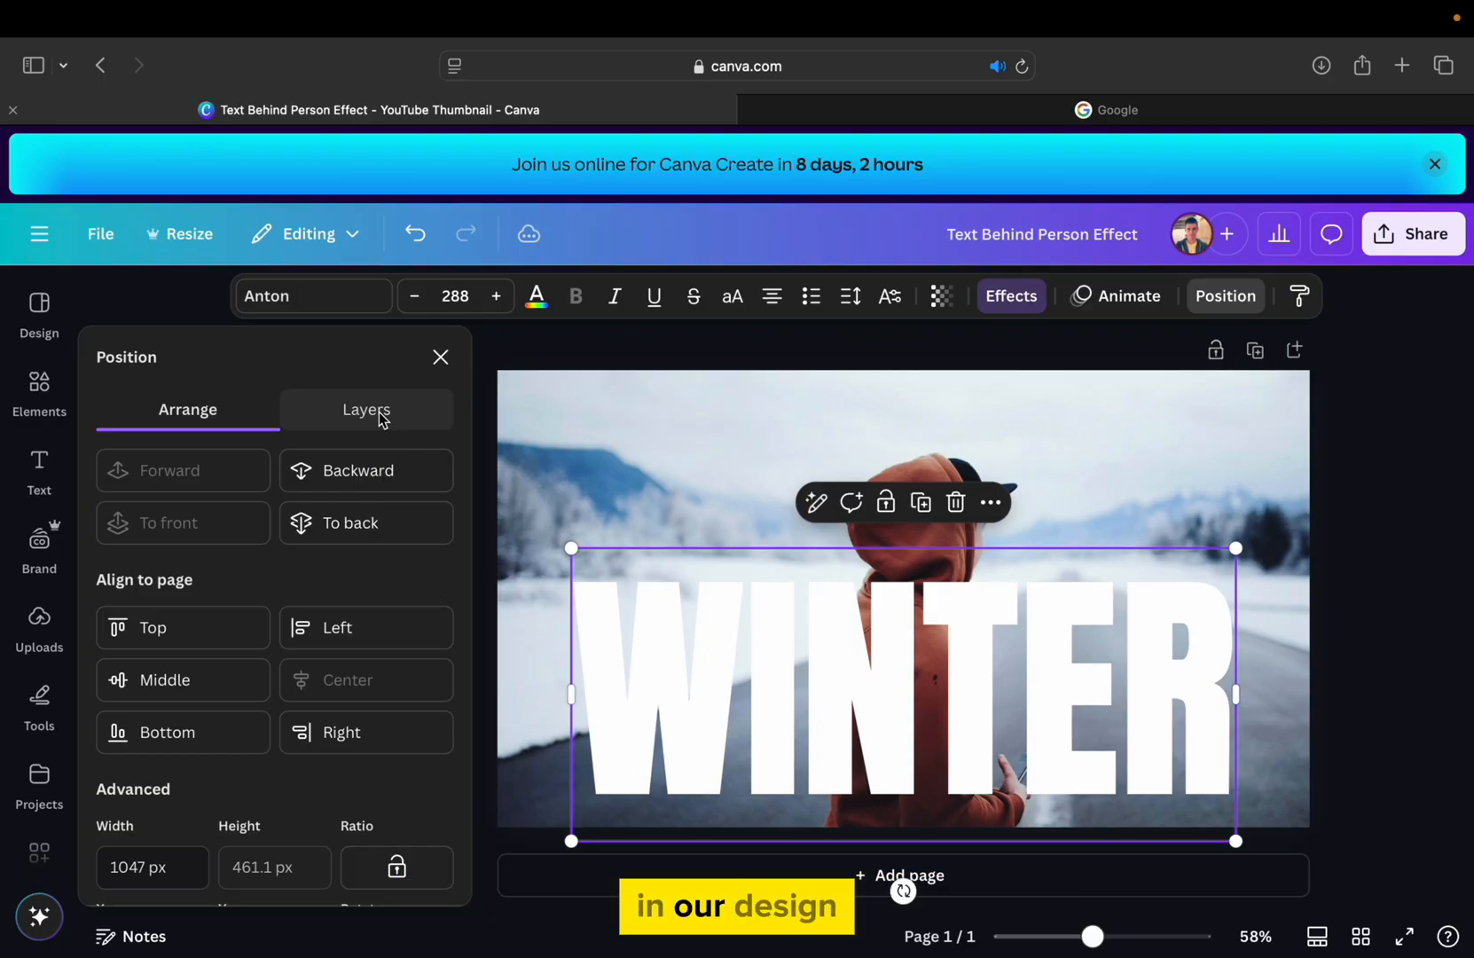
pyautogui.click(366, 410)
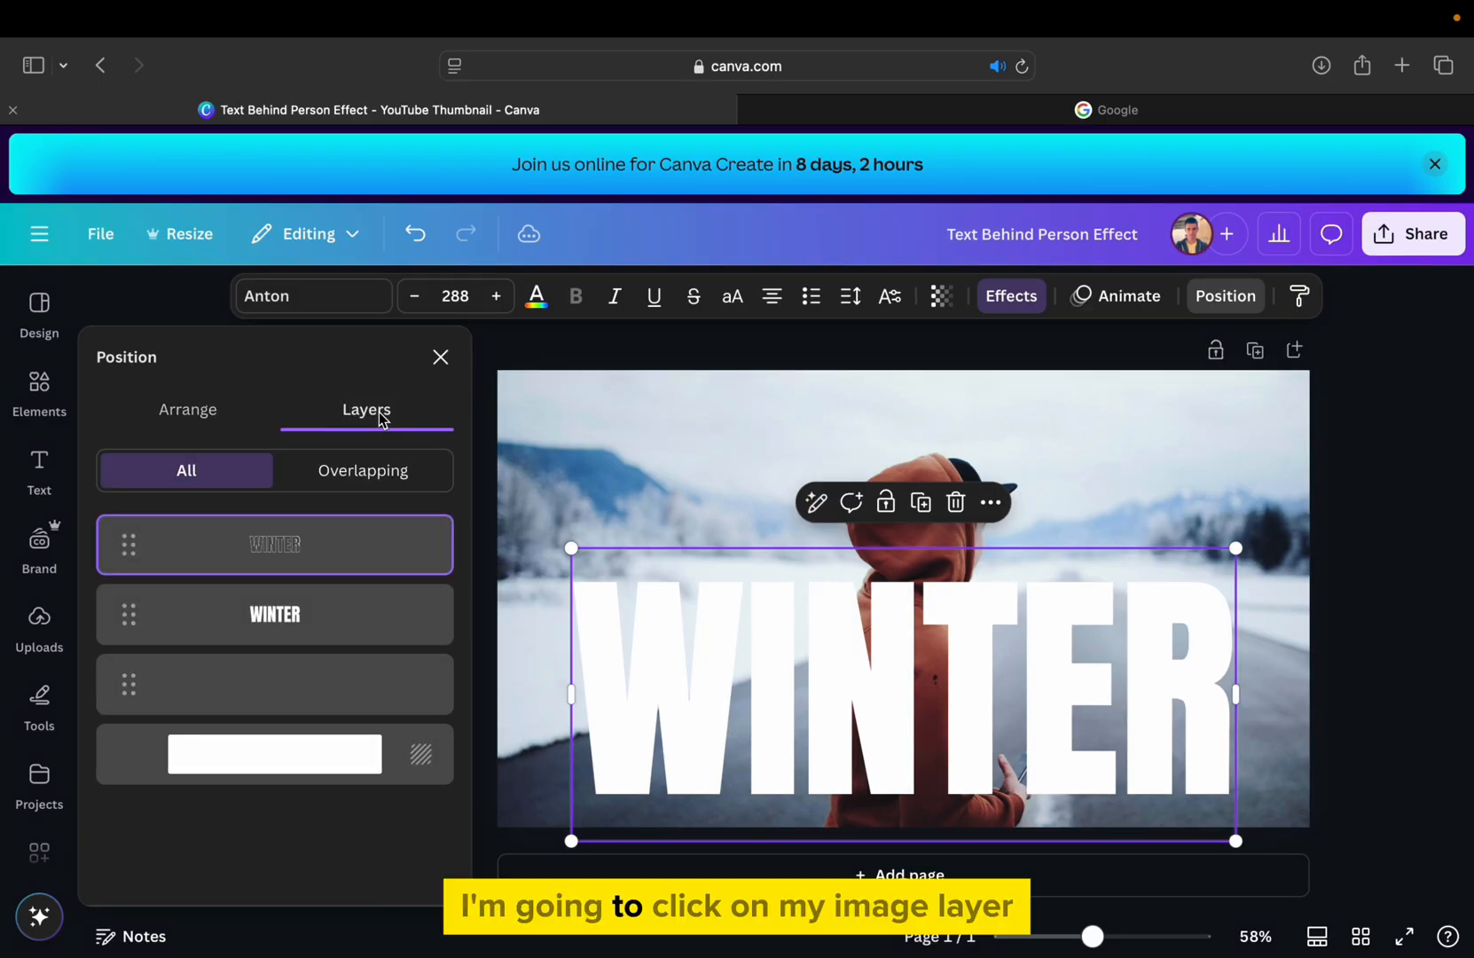
pyautogui.click(275, 683)
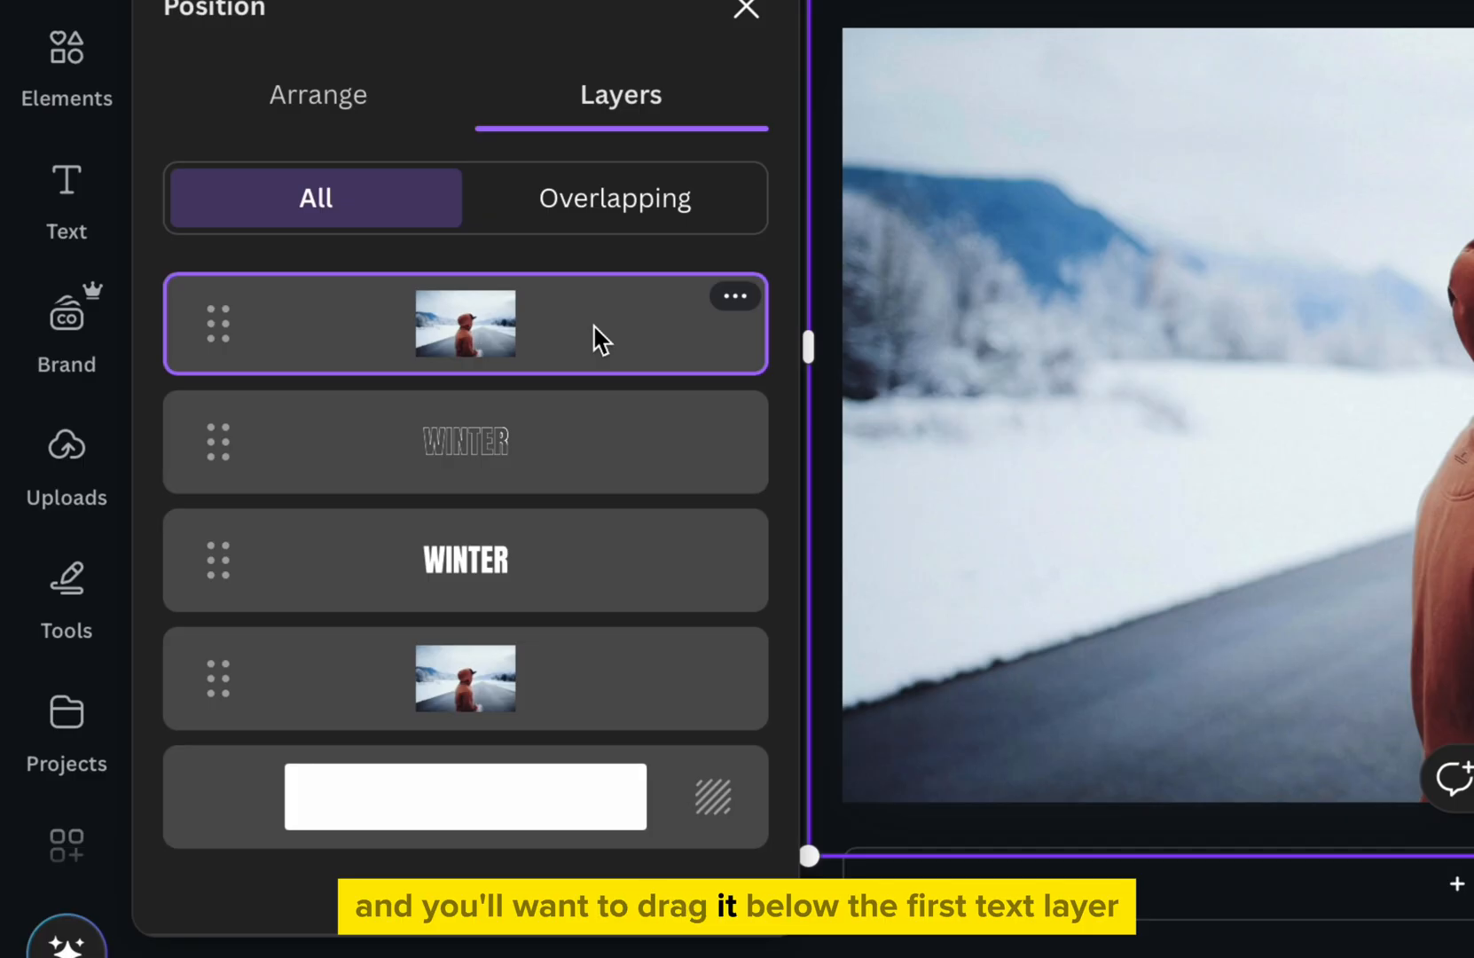
pyautogui.moveTo(465, 323); pyautogui.dragTo(465, 463)
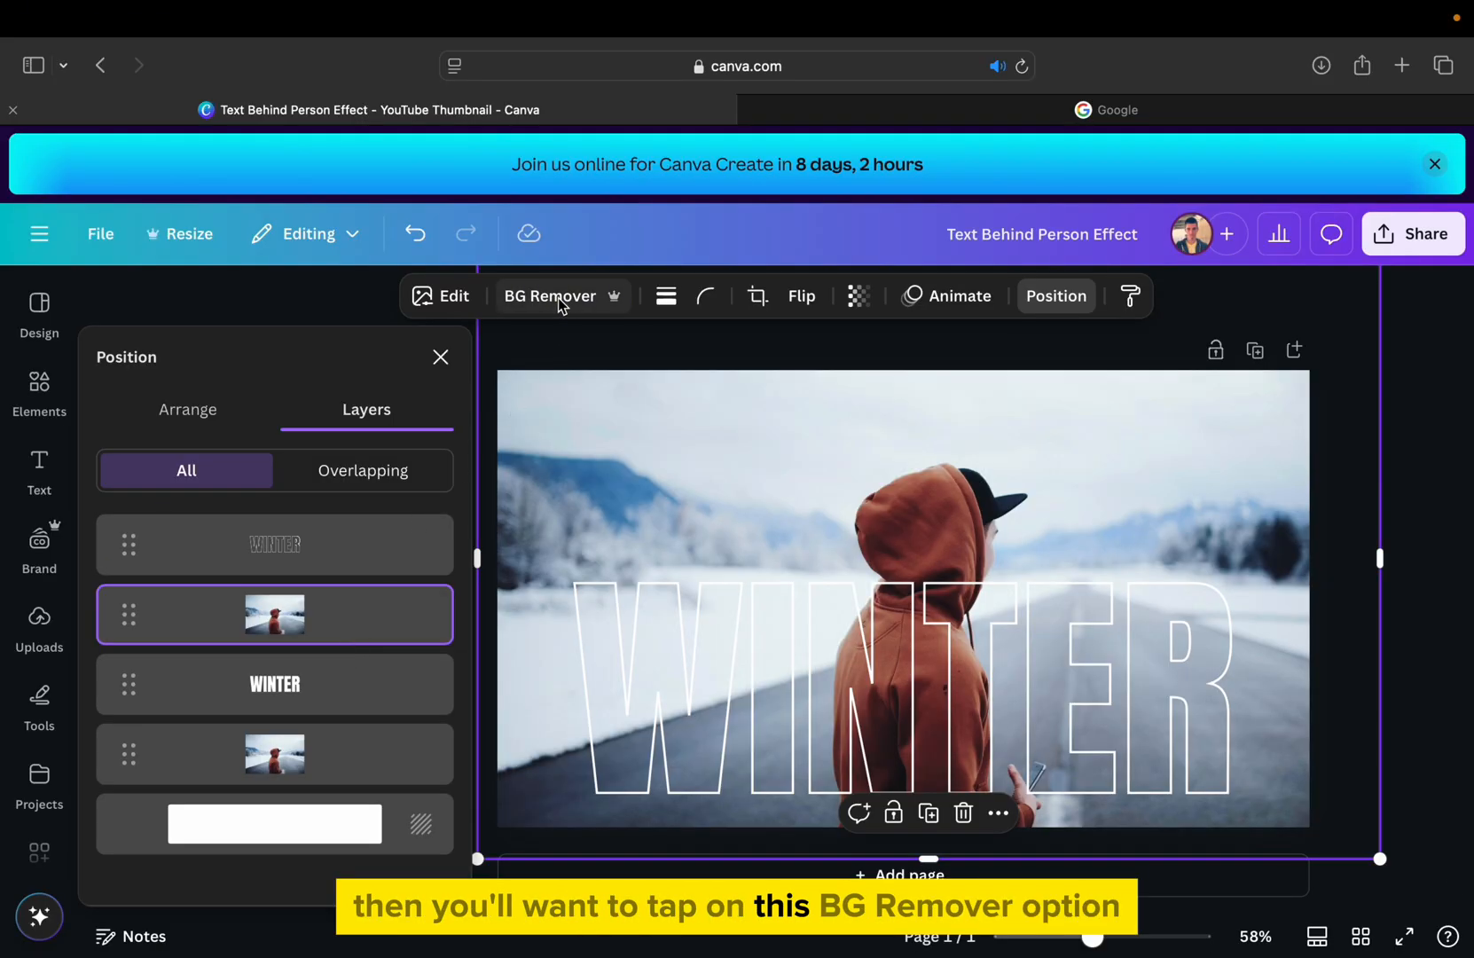
# - Launch BG Remover on the top photo copy, bringing up remove.bg in a new tab
pyautogui.click(550, 296)
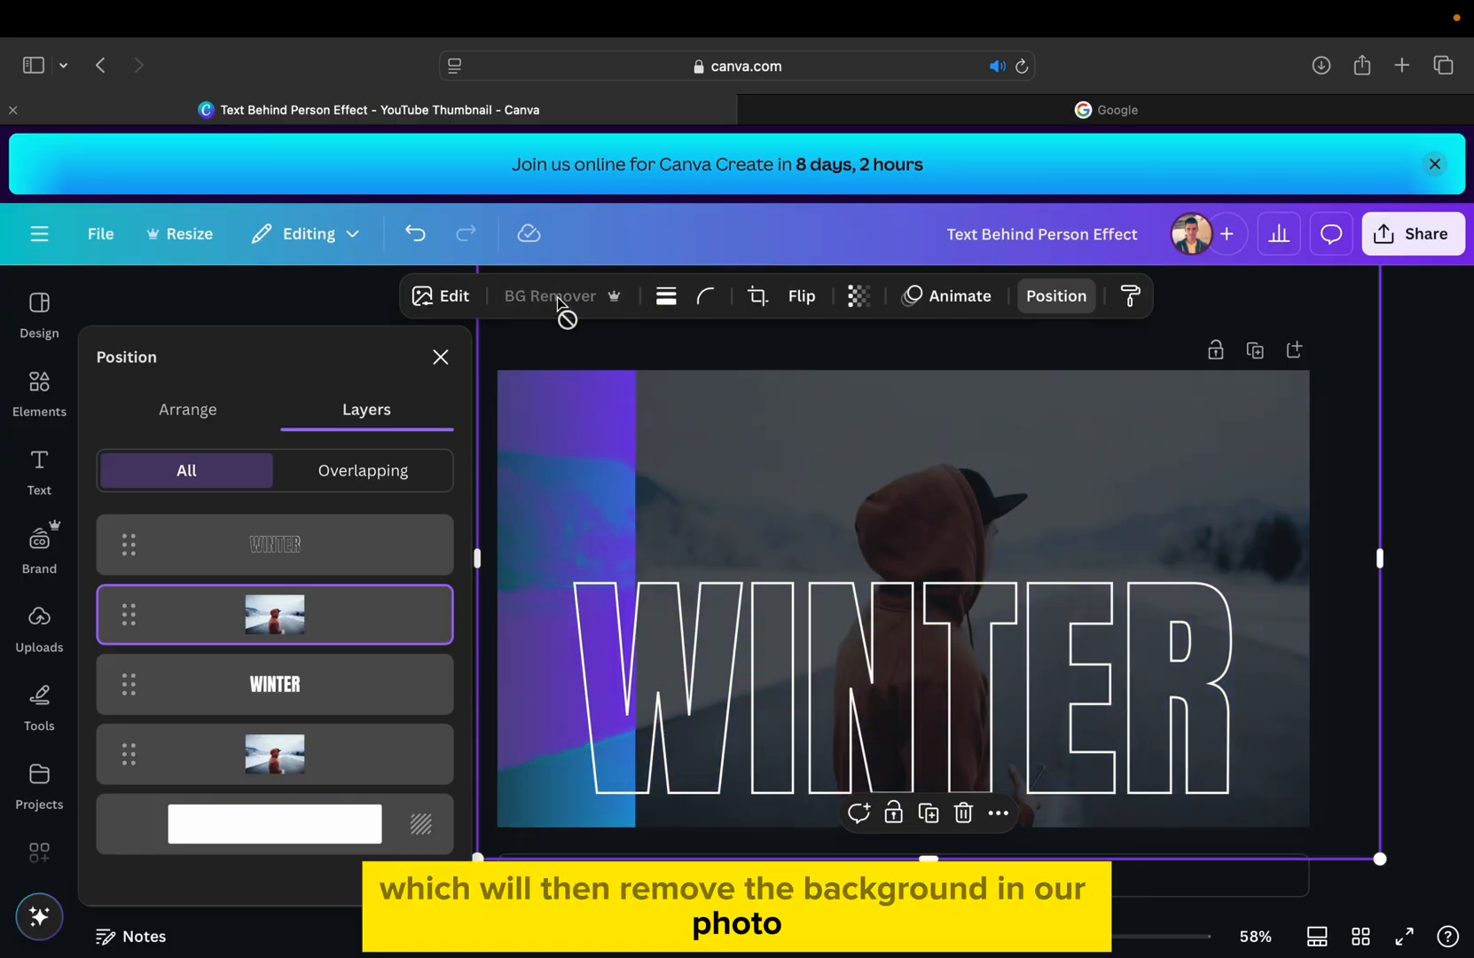
pyautogui.click(552, 297)
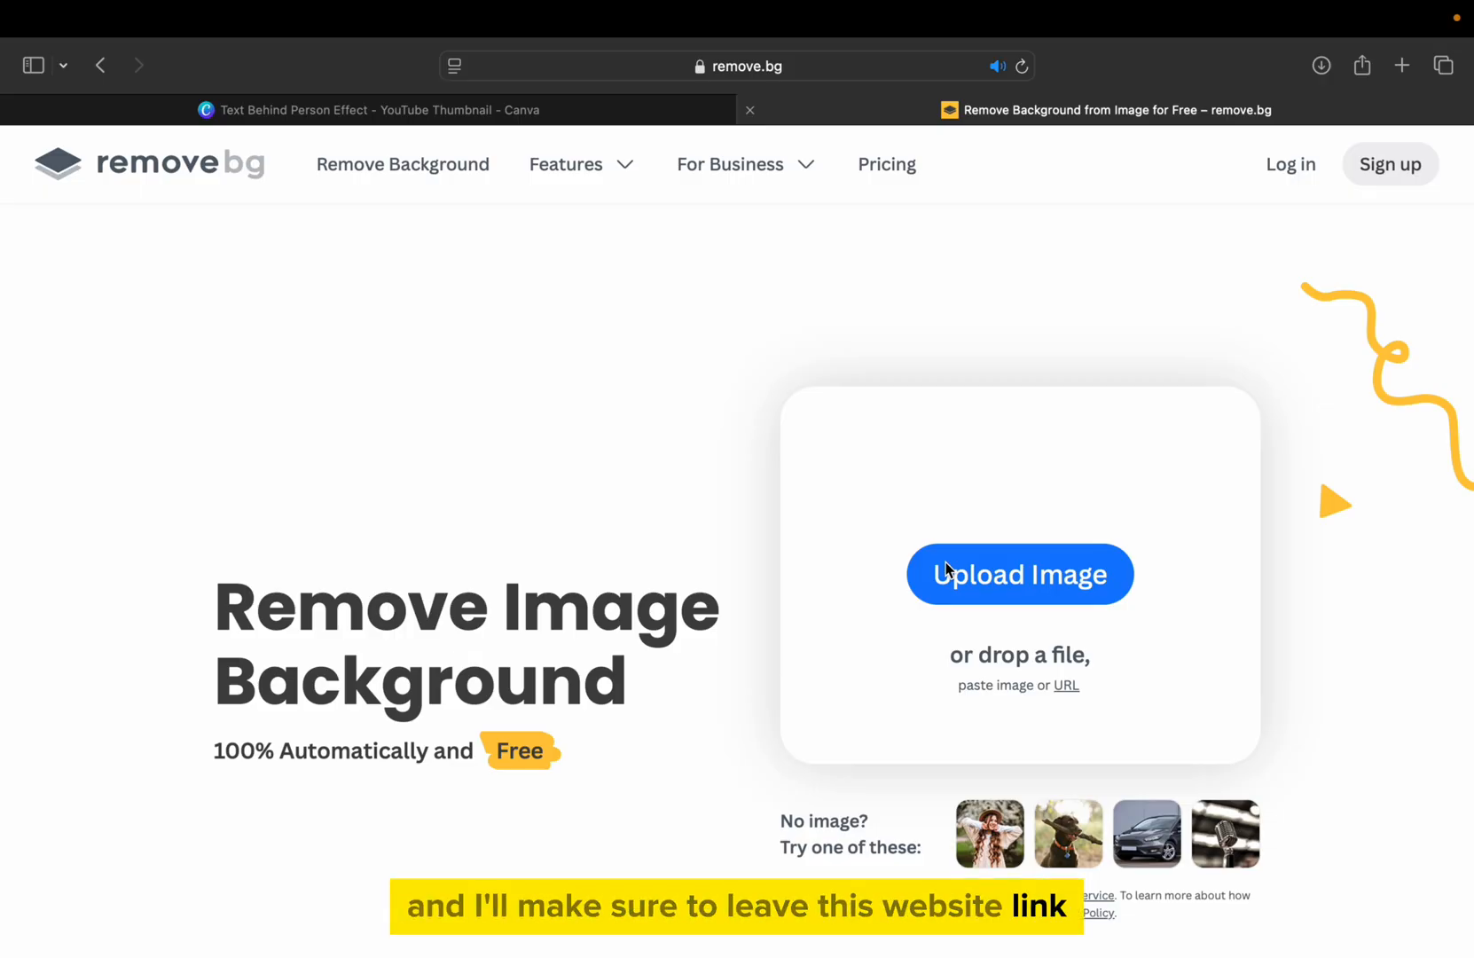
# - Upload the snowy road photo from Downloads to remove.bg to cut out the person, then return to Canva
pyautogui.click(1019, 575)
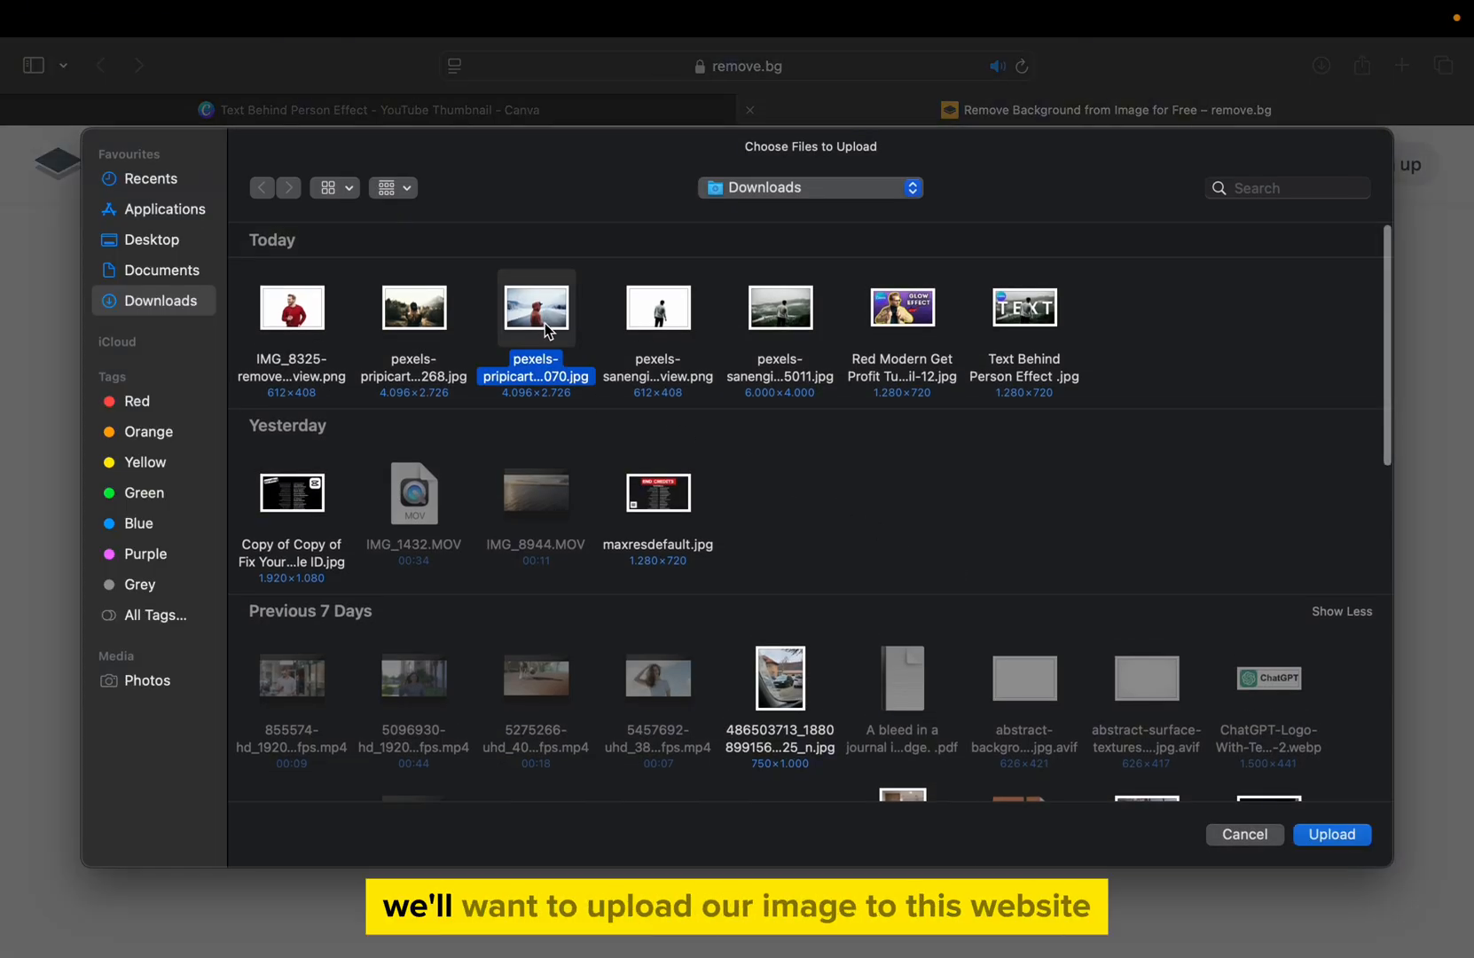
pyautogui.click(1331, 834)
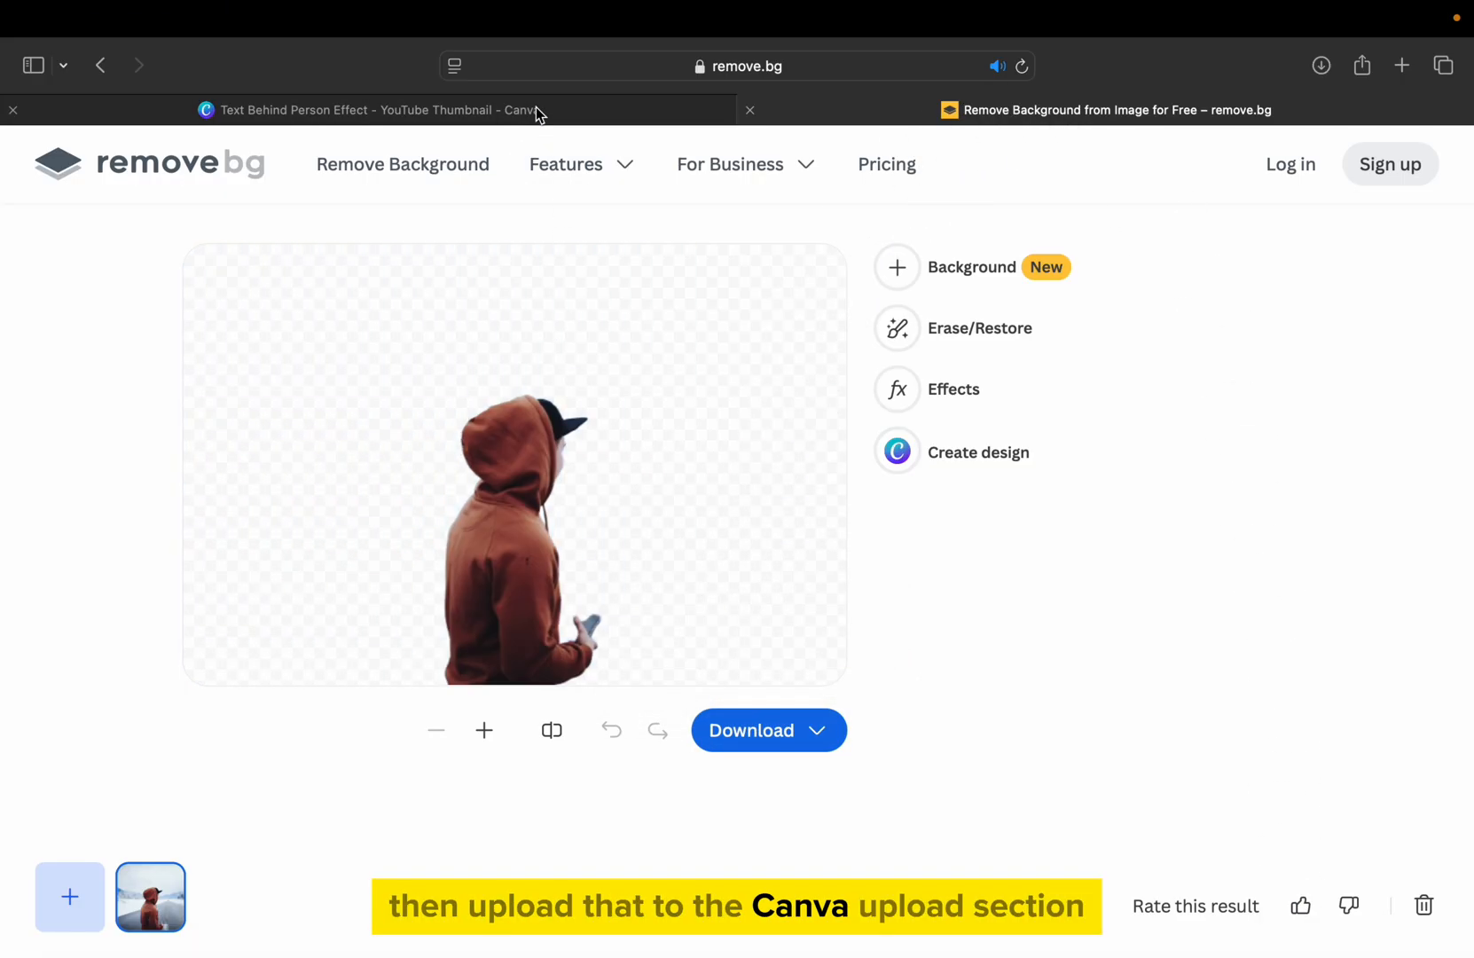
pyautogui.click(369, 110)
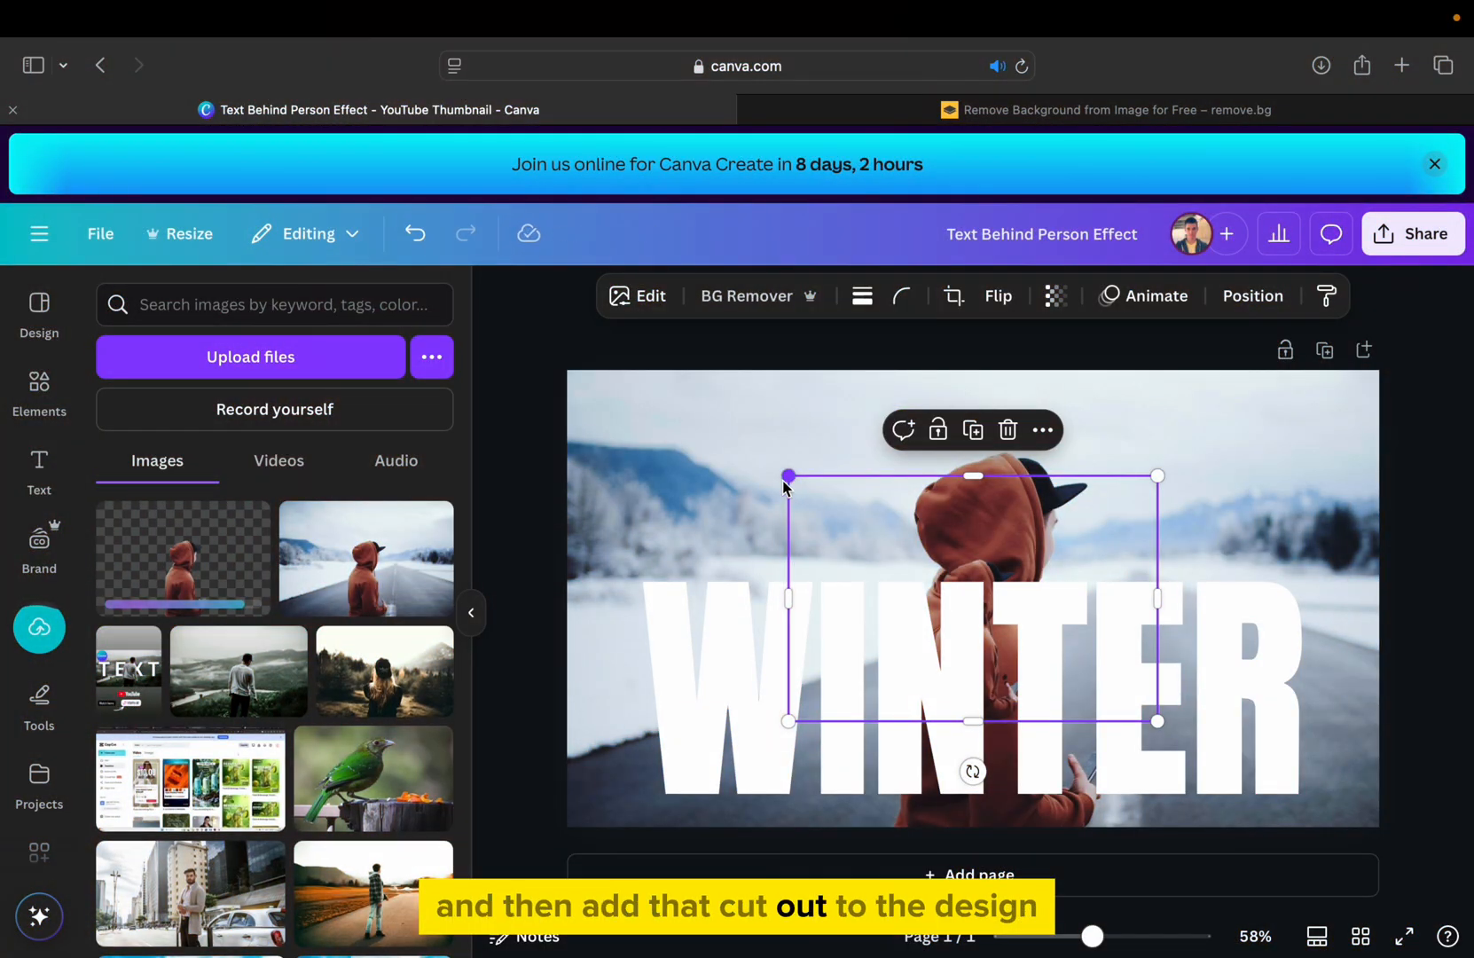